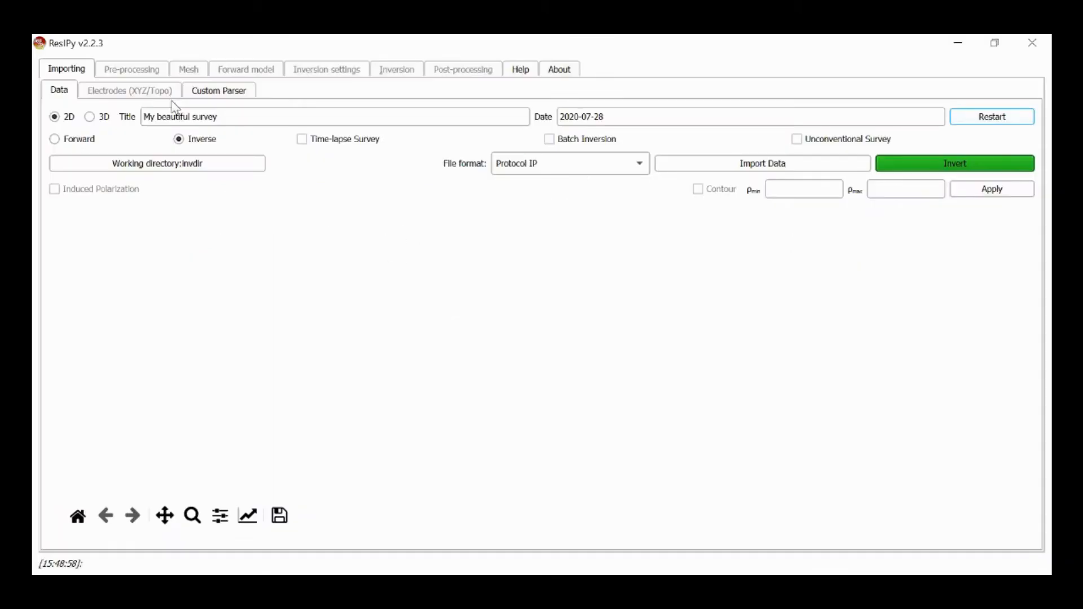
mouse_move(918, 150)
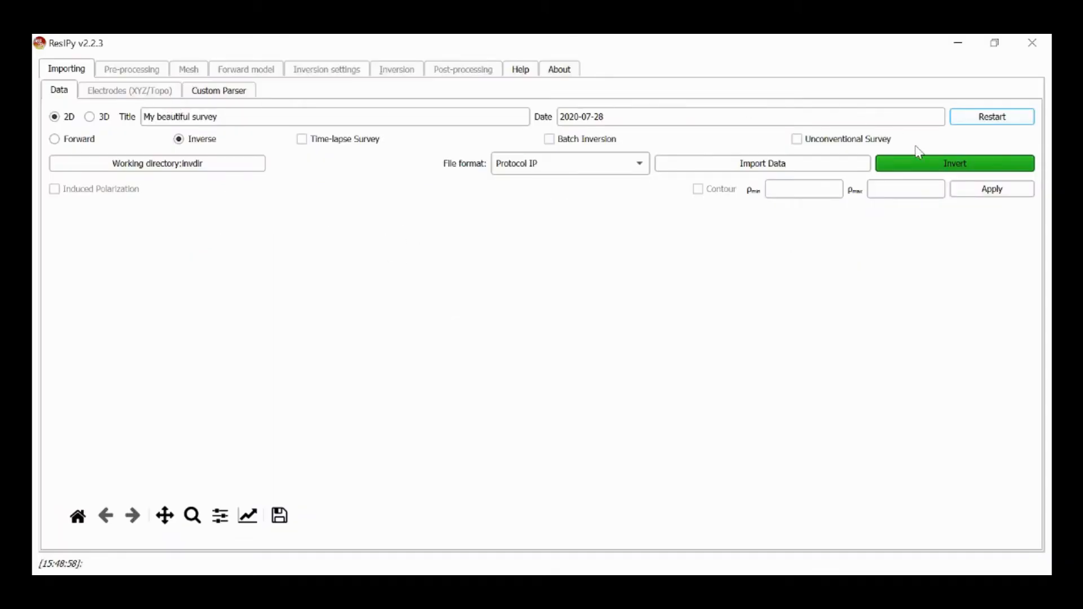
mouse_move(761, 162)
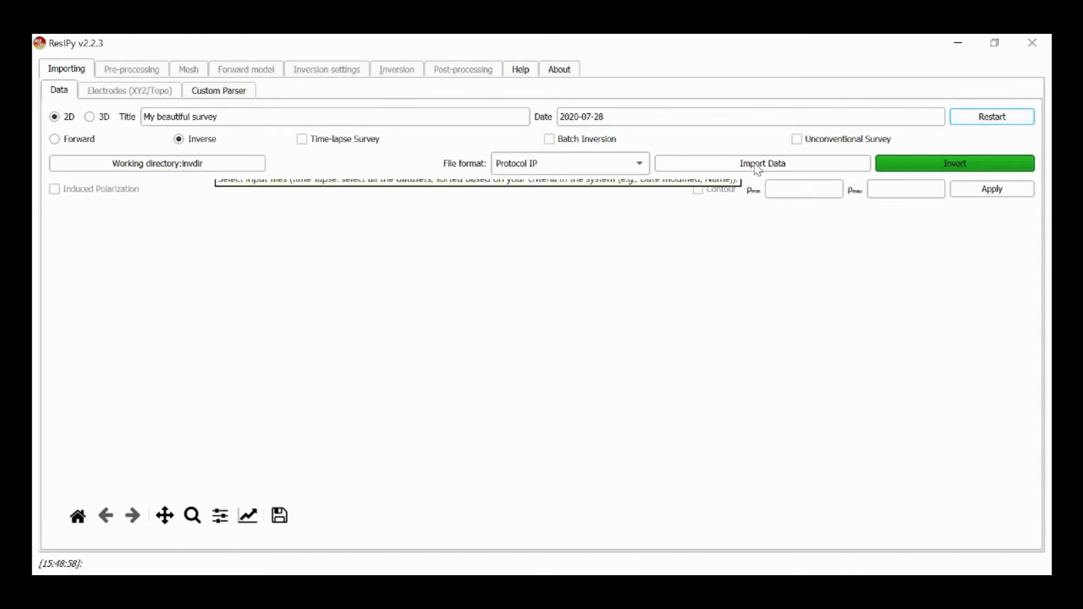
mouse_move(761, 163)
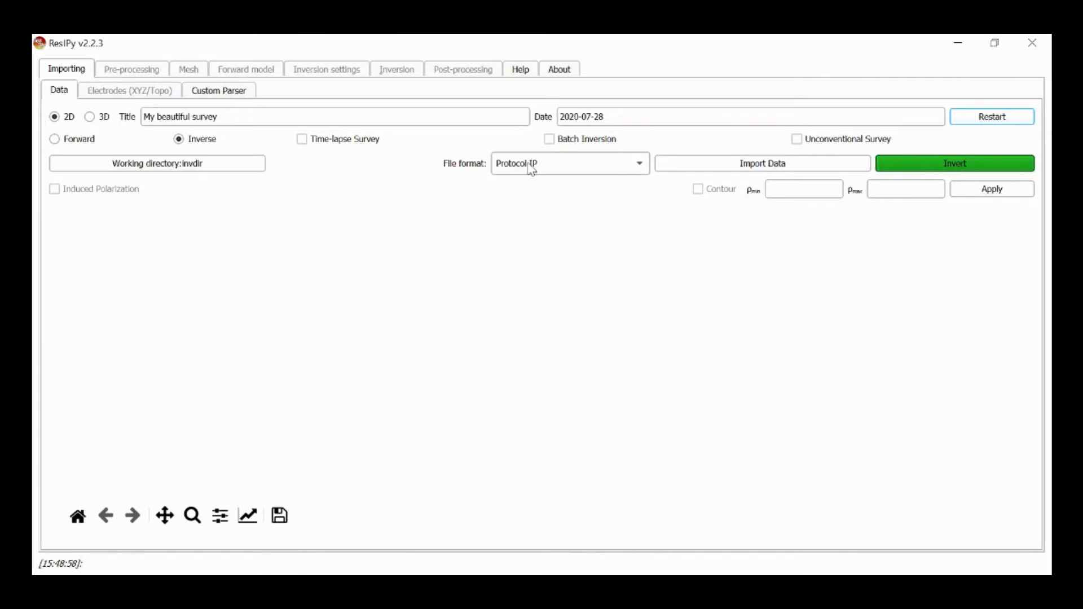
- Import normal.dat as Protocol IP data, showing apparent resistivity and phase pseudo sections
click(568, 163)
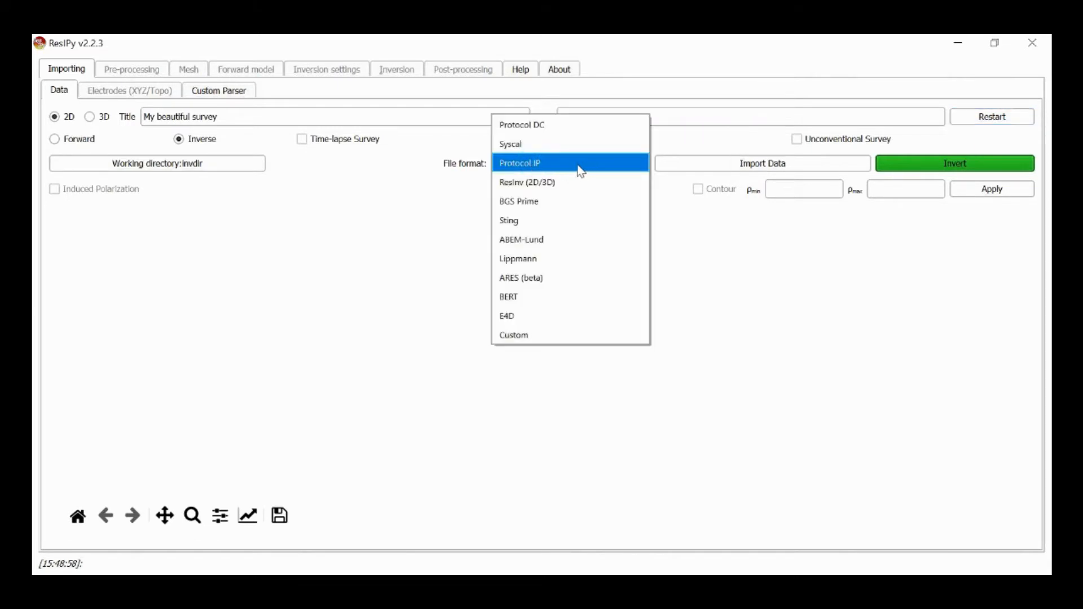
mouse_move(567, 181)
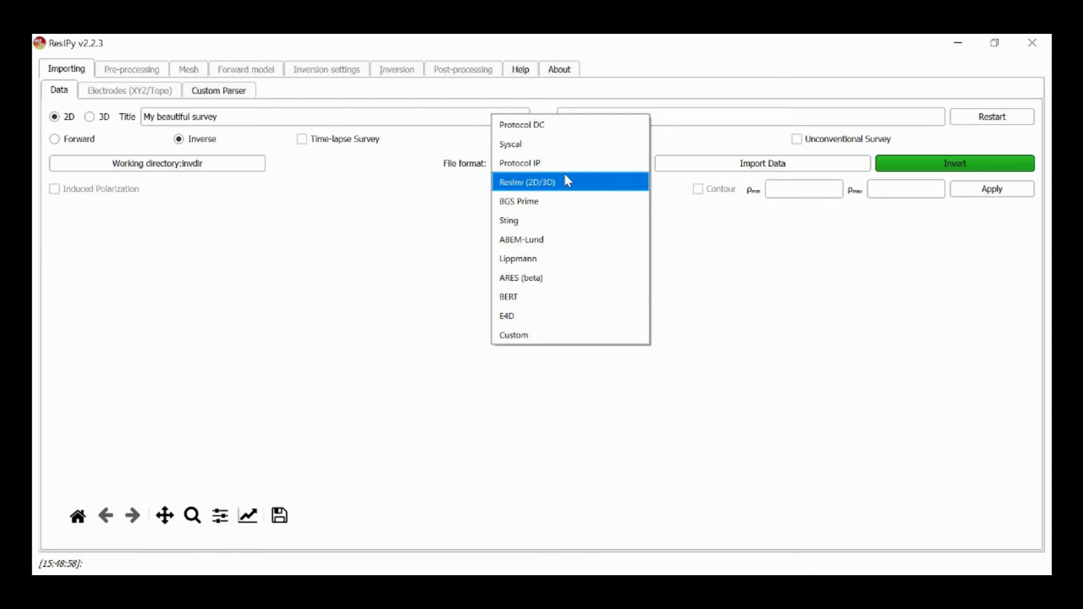
click(526, 181)
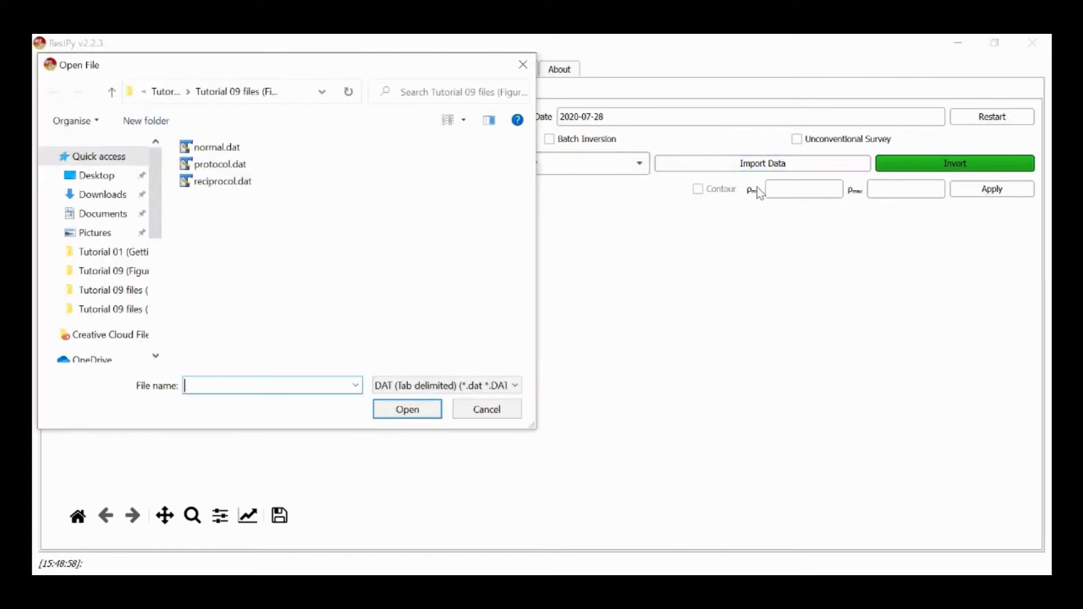
mouse_move(238, 166)
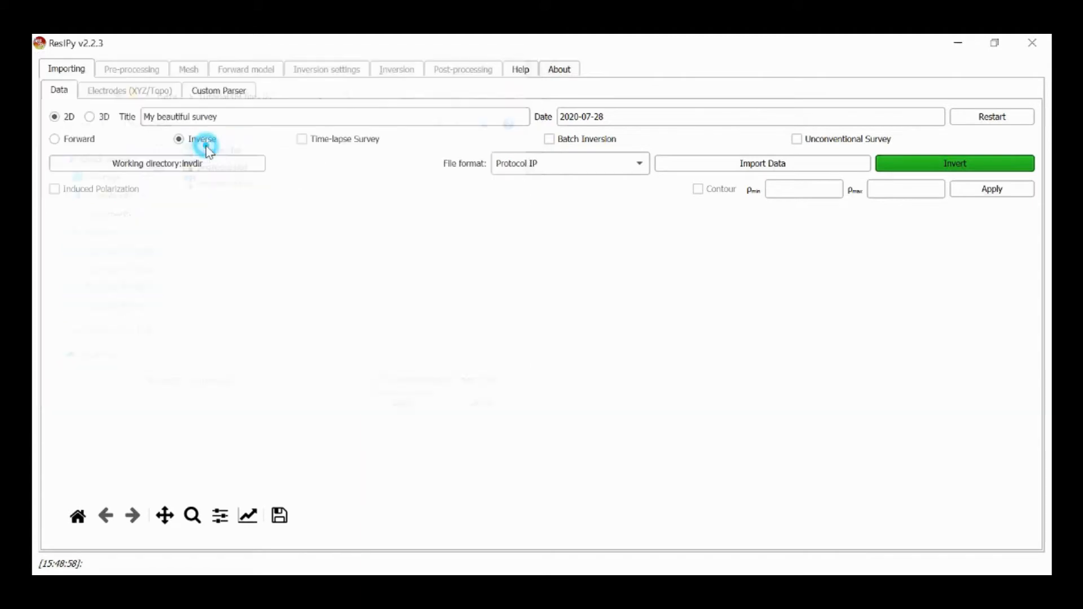
click(763, 163)
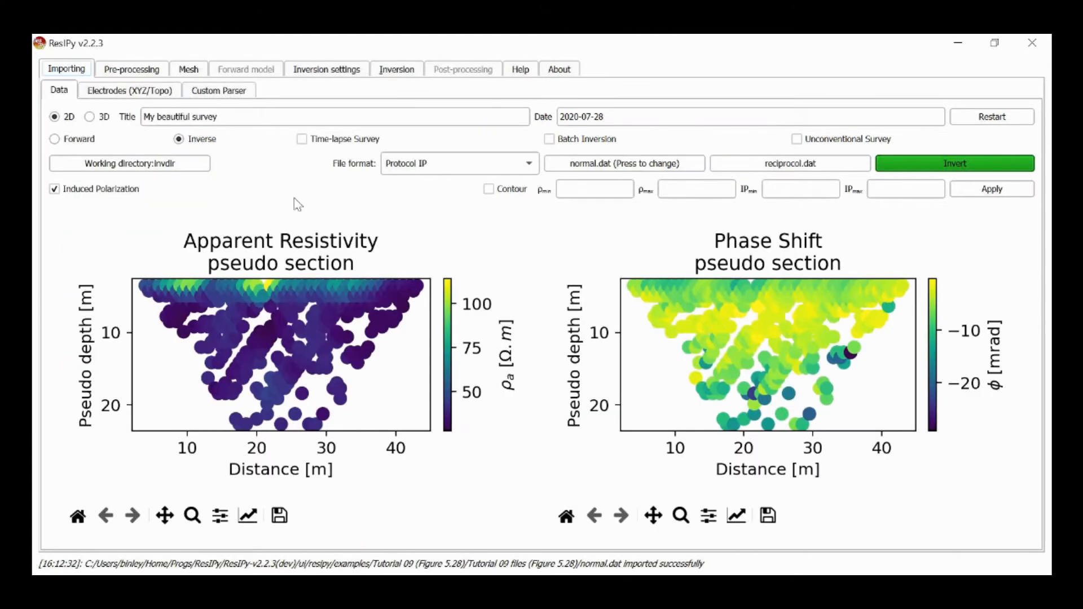
mouse_move(316, 279)
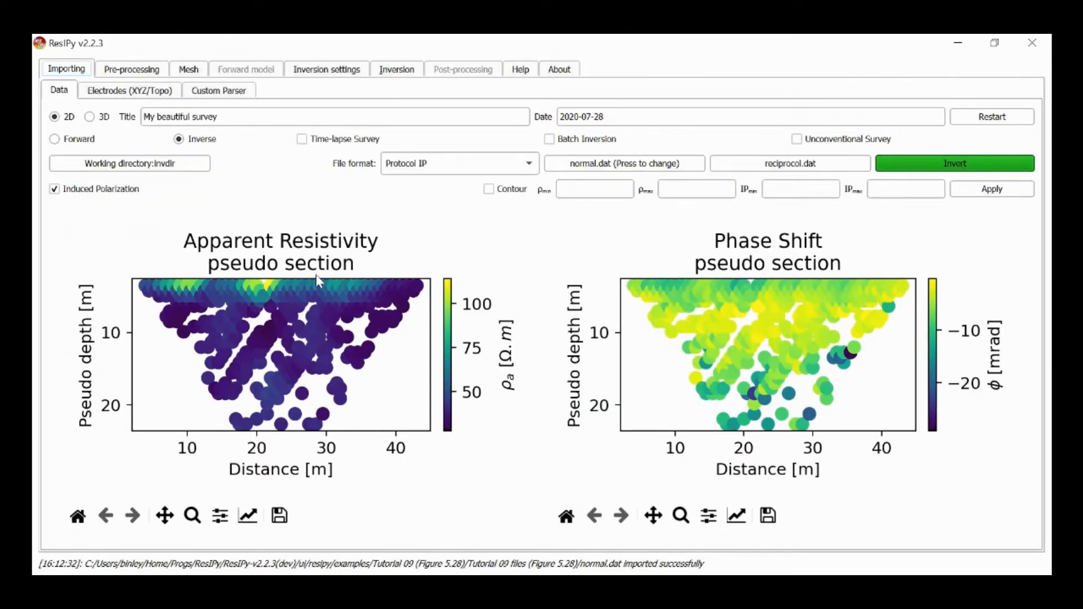
mouse_move(793, 332)
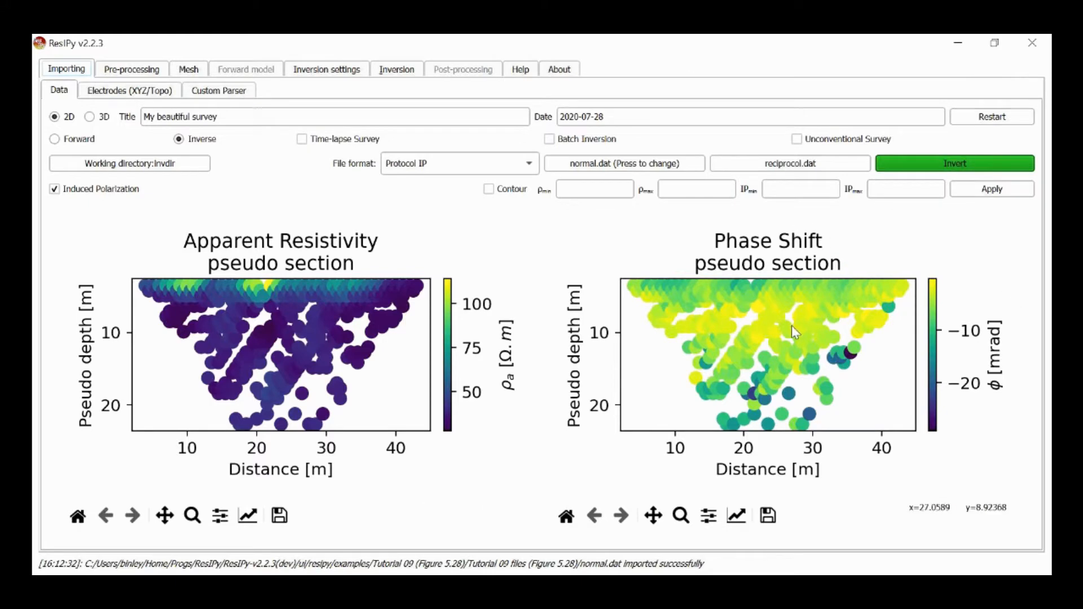
mouse_move(771, 340)
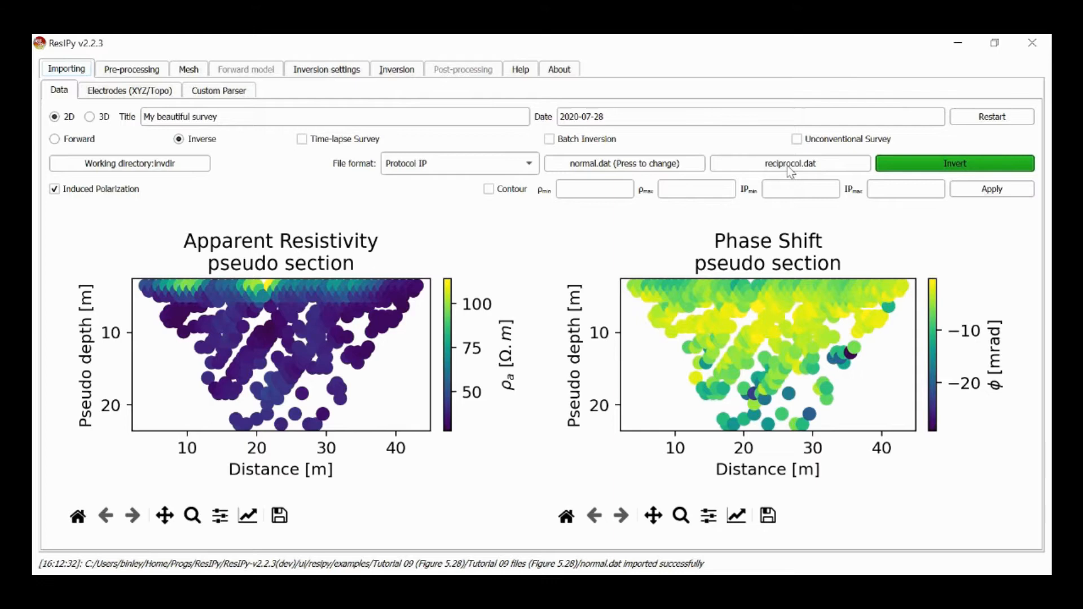
- Import reciprocol.dat as the reciprocal measurement file for the survey
click(789, 162)
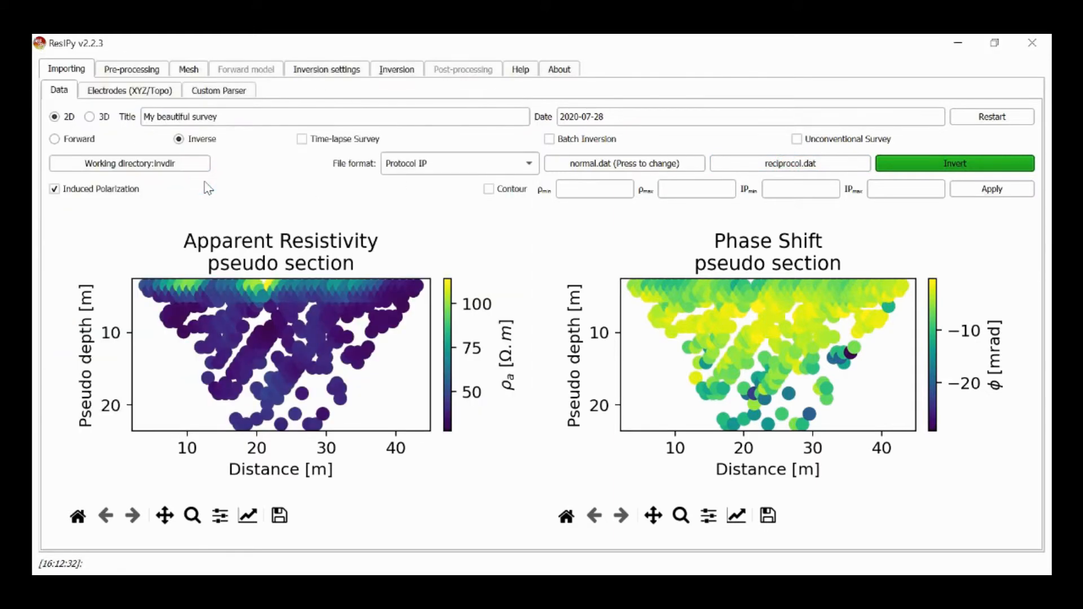
click(790, 164)
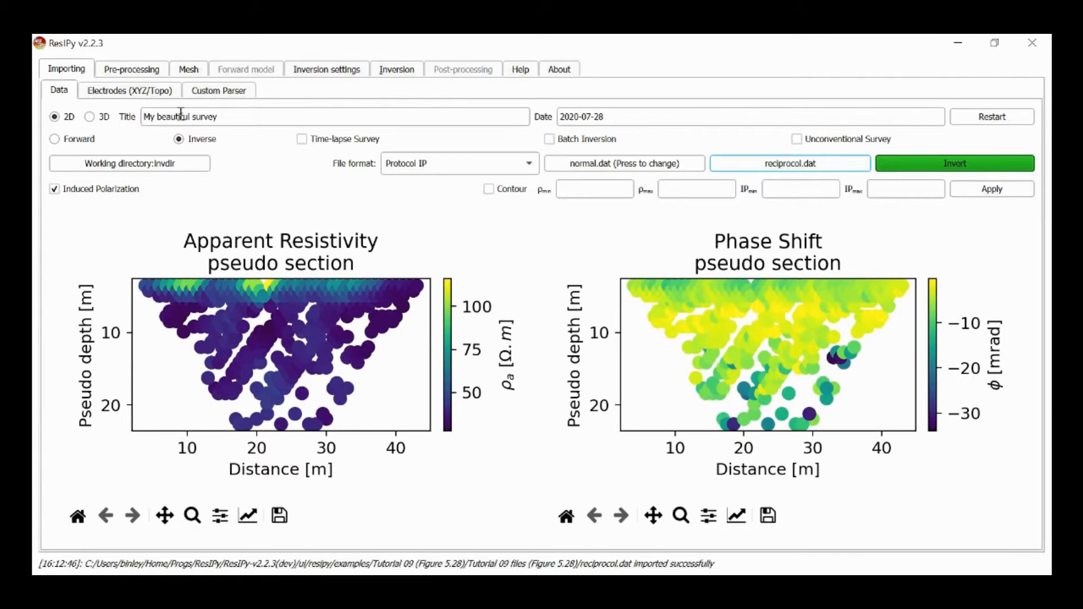
mouse_move(154, 94)
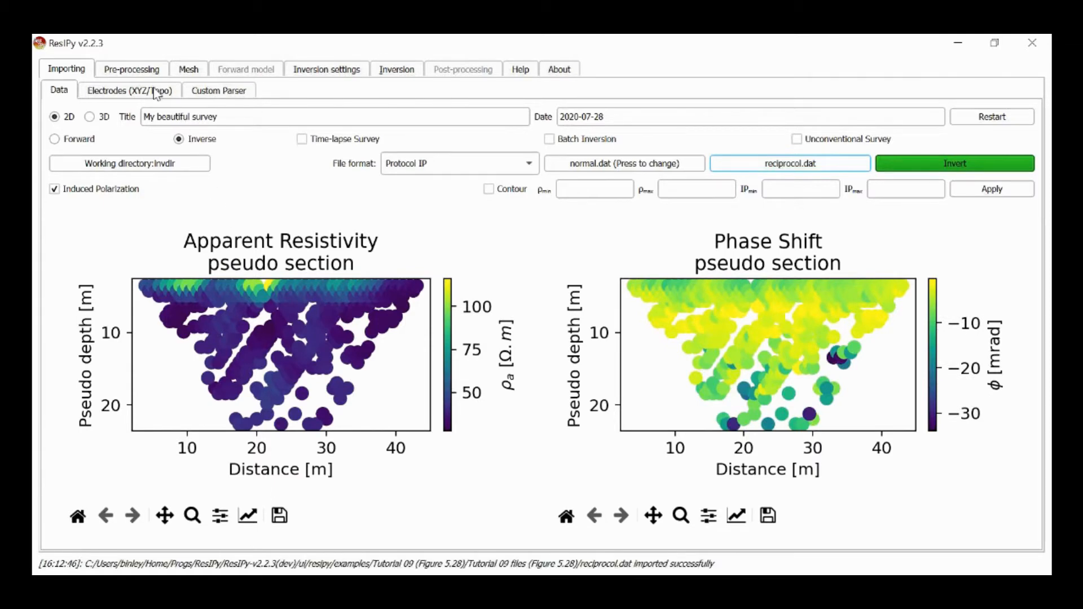
- Regenerate electrode positions with 2 m X spacing (0, 2, 4, 6…)
click(129, 90)
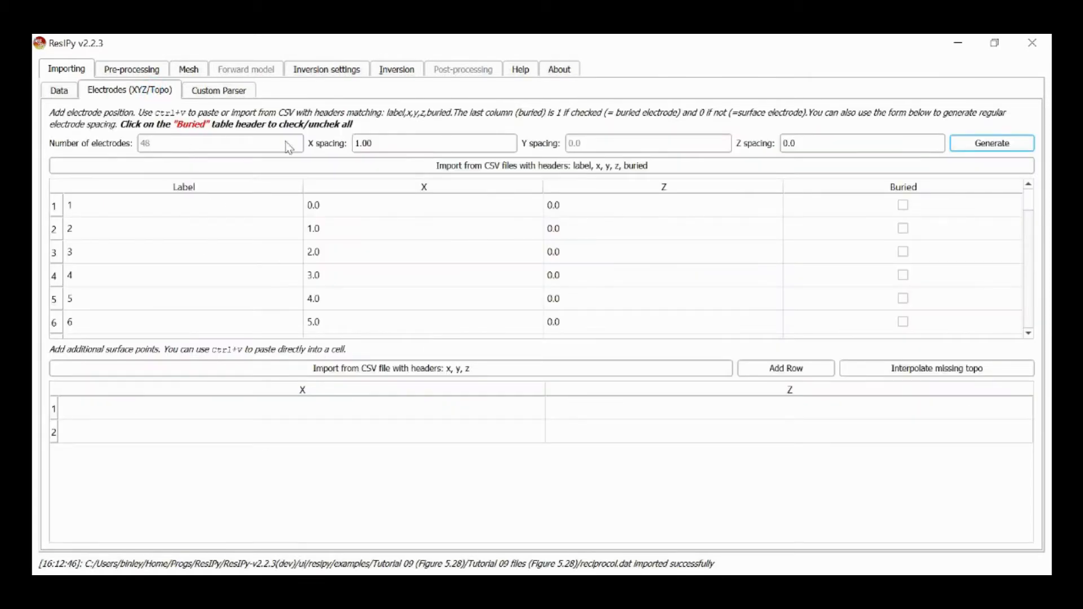
triple_click(433, 143)
text(2)
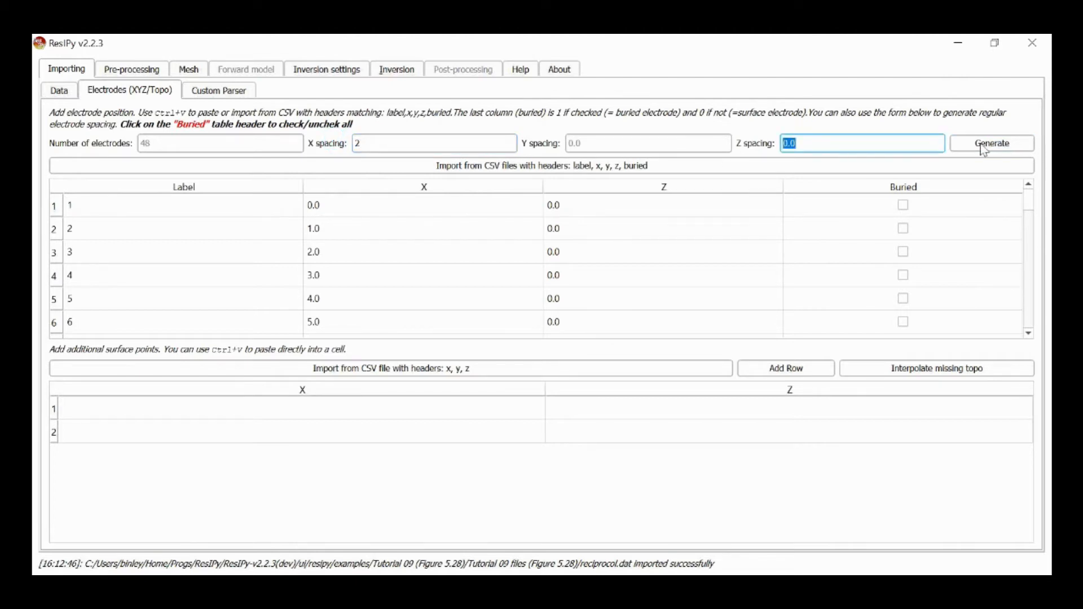
click(991, 143)
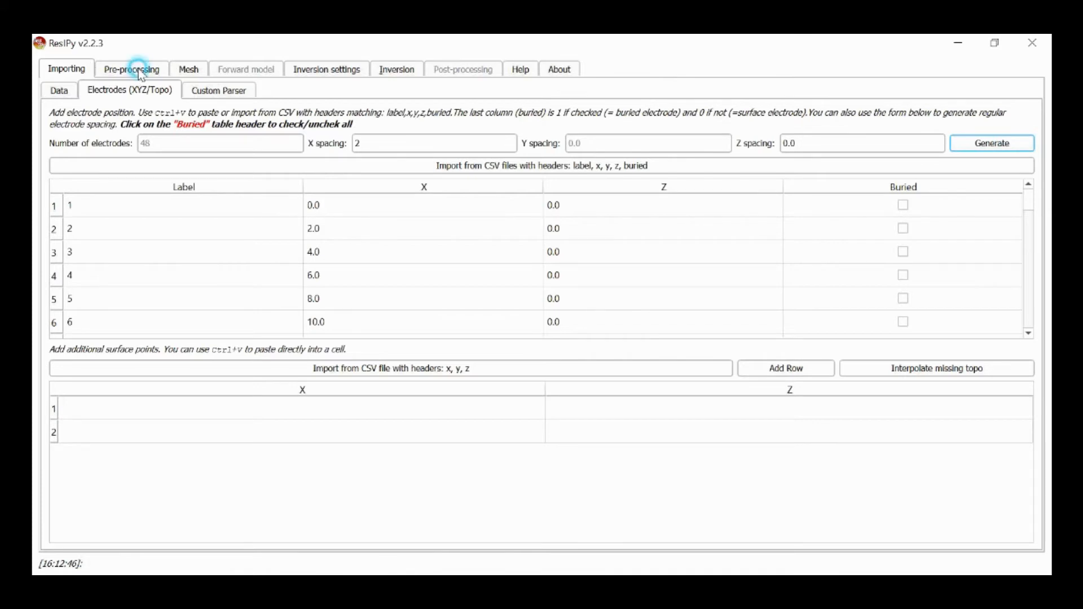
- Colour the reciprocal filtering pseudo section by reciprocal error in Pre-processing
click(131, 69)
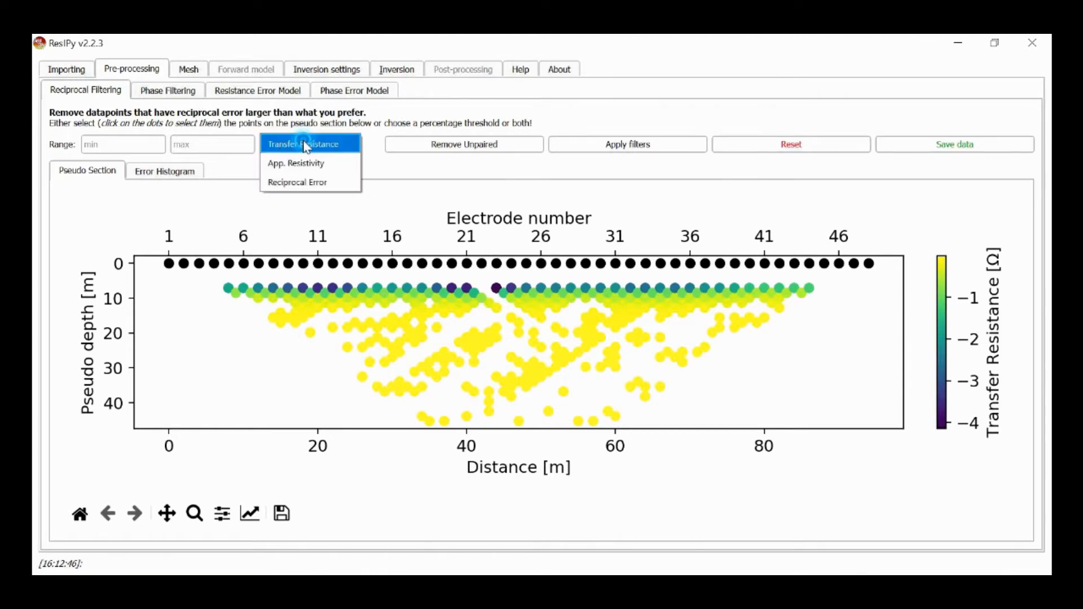
click(302, 144)
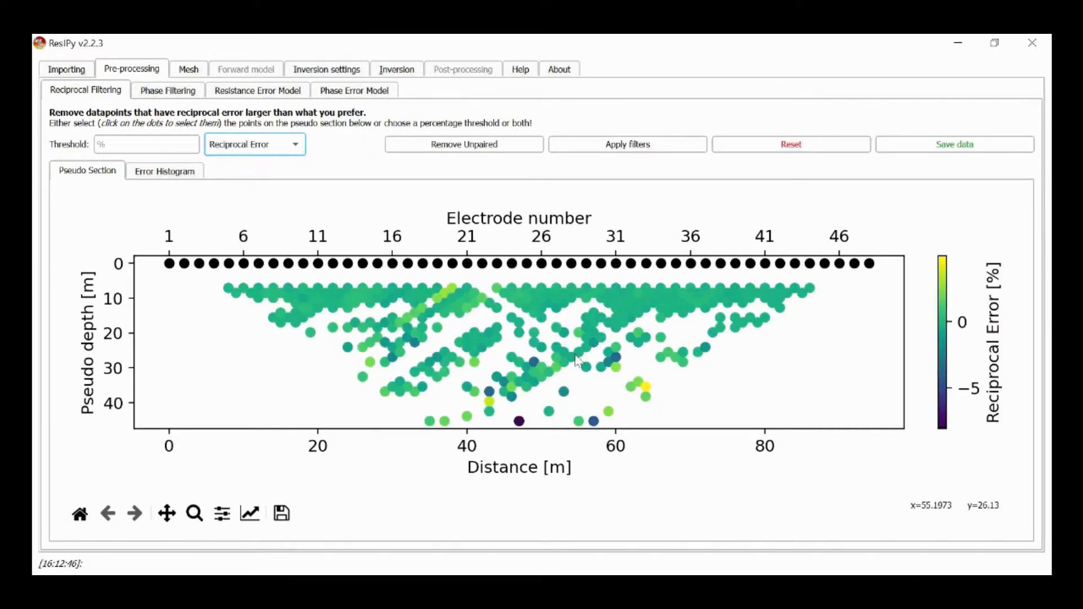
mouse_move(614, 429)
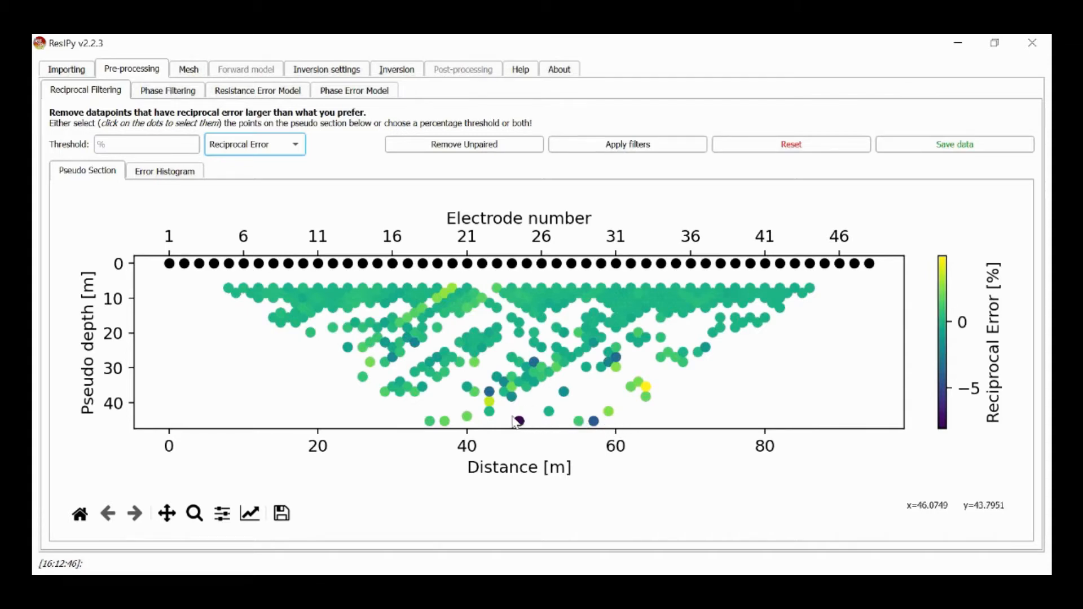
mouse_move(509, 430)
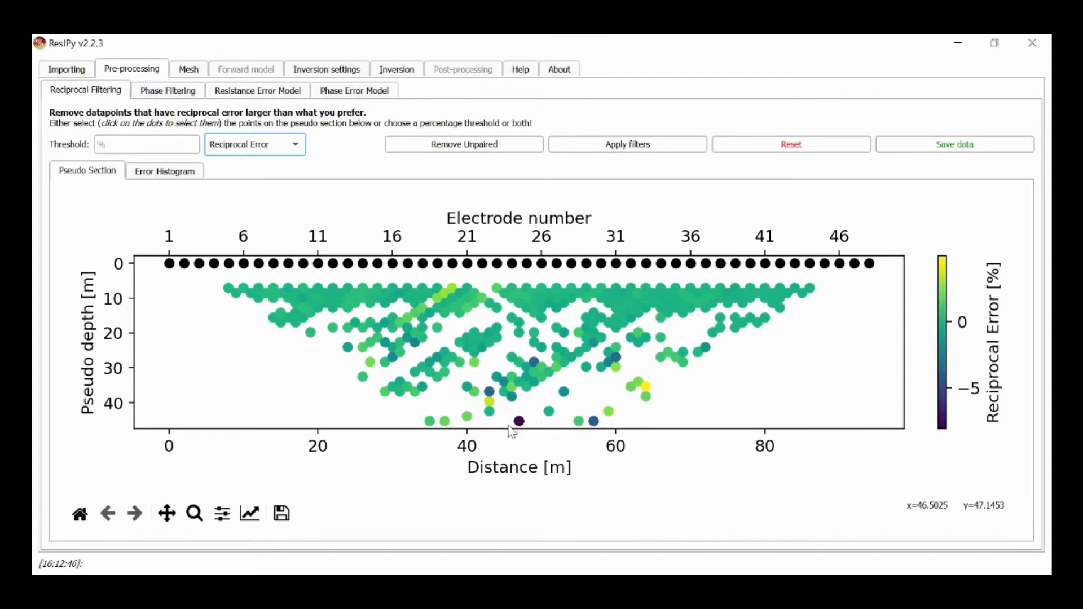
mouse_move(567, 439)
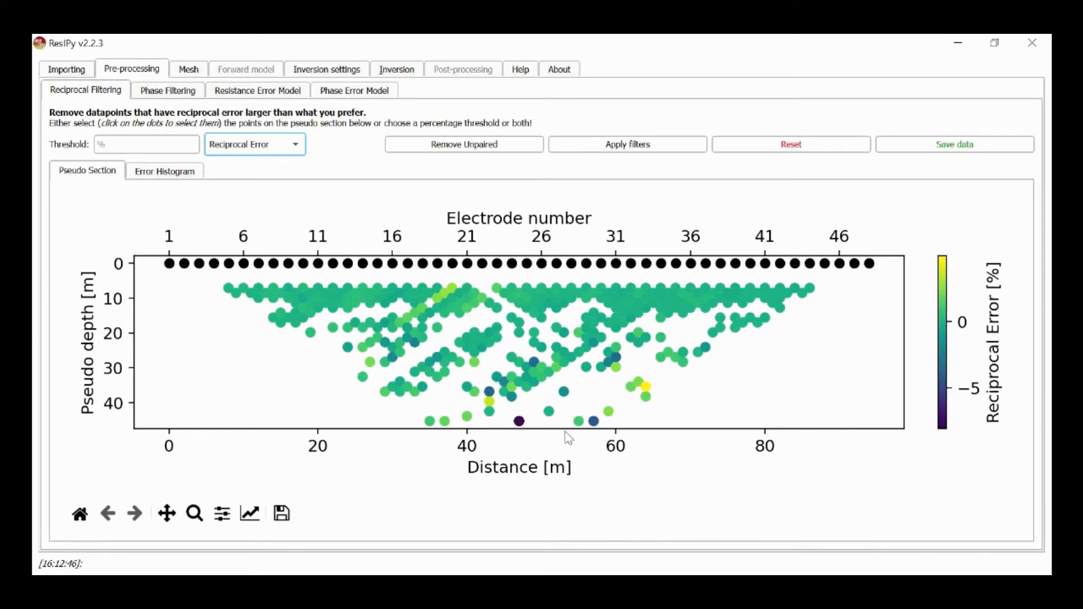
mouse_move(518, 420)
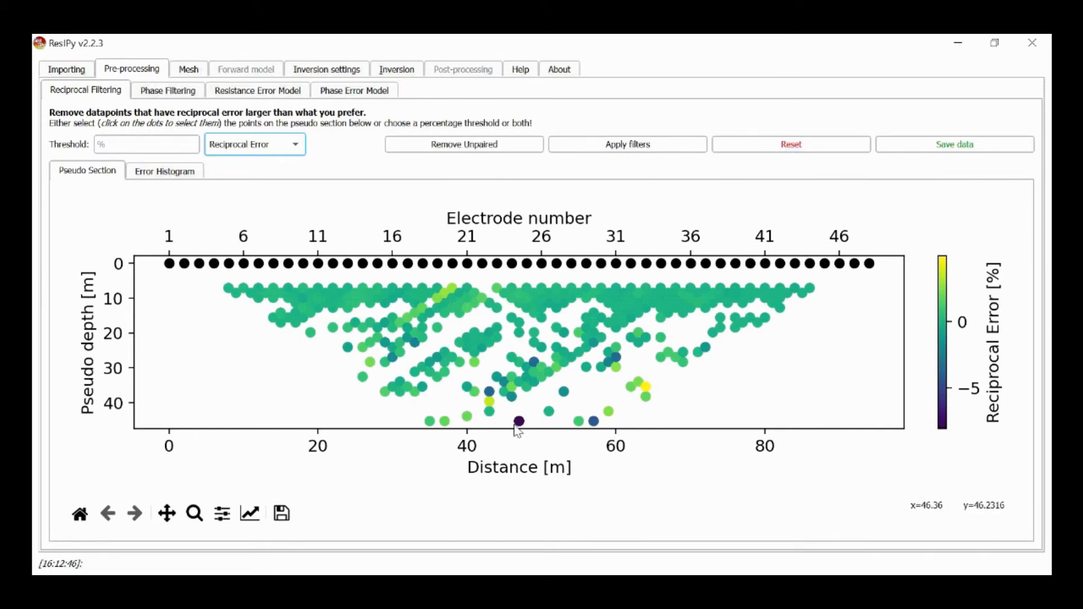
mouse_move(517, 424)
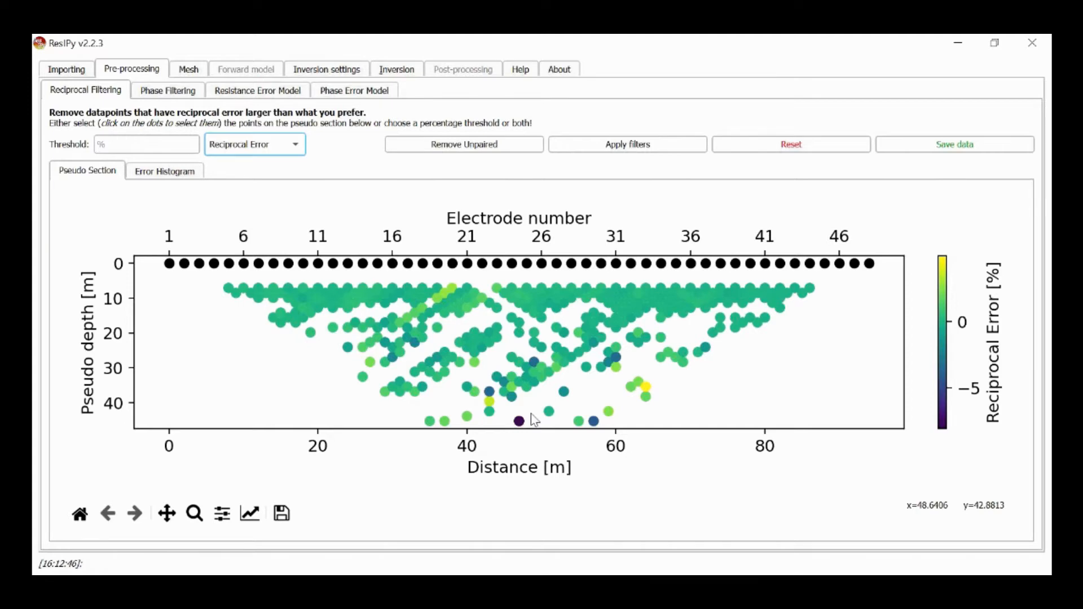
mouse_move(533, 429)
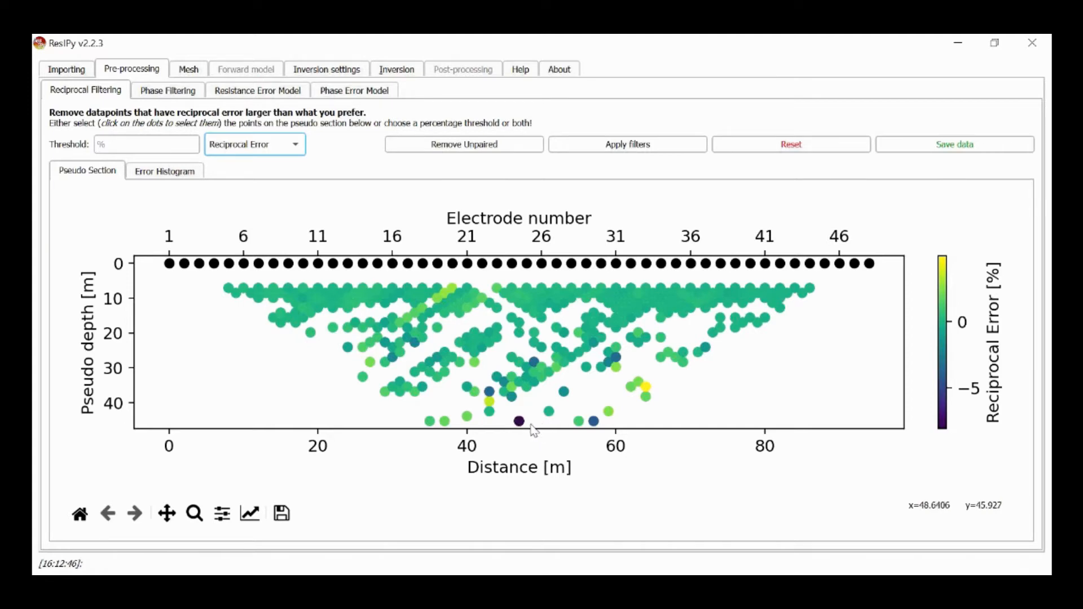
mouse_move(528, 428)
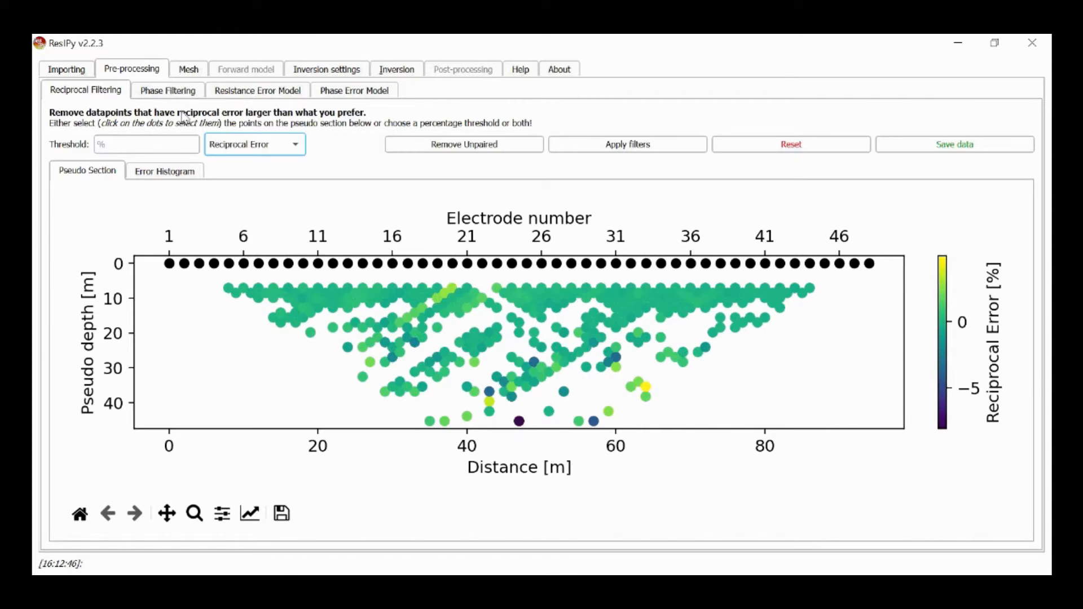
click(167, 91)
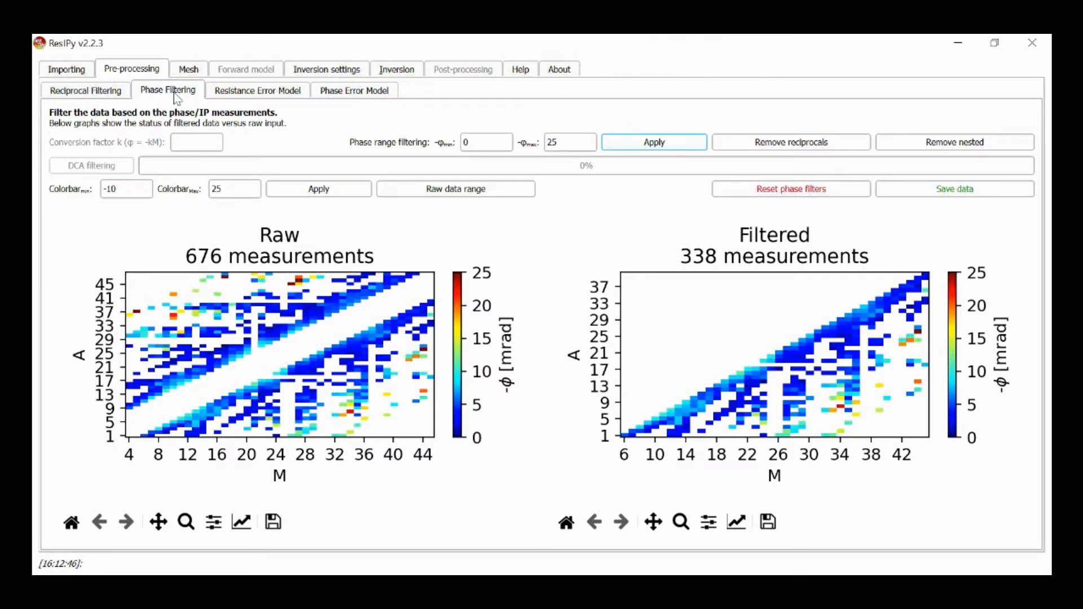
mouse_move(378, 157)
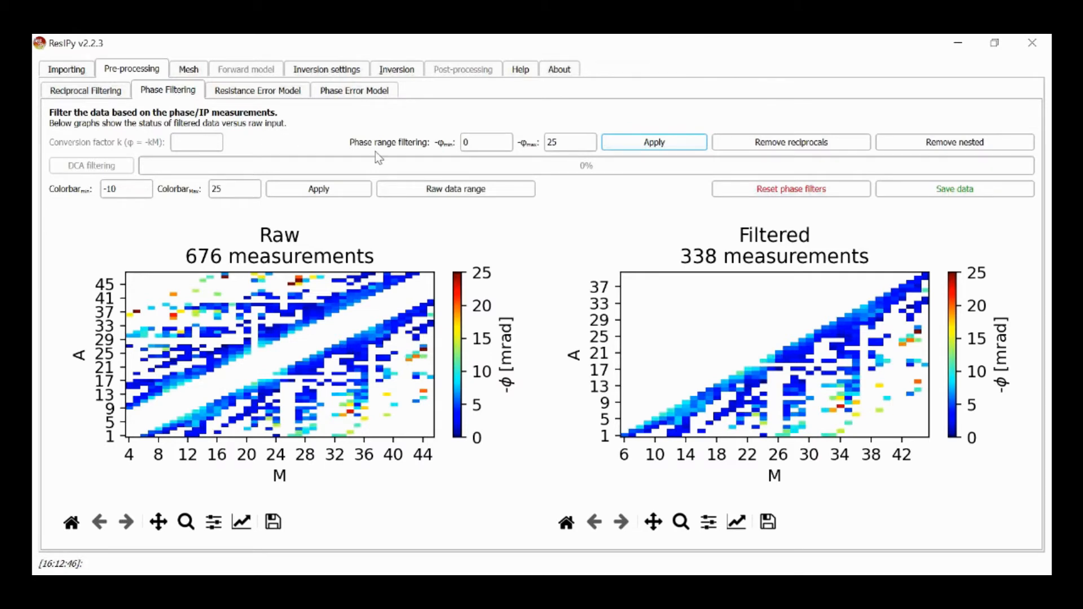
mouse_move(550, 185)
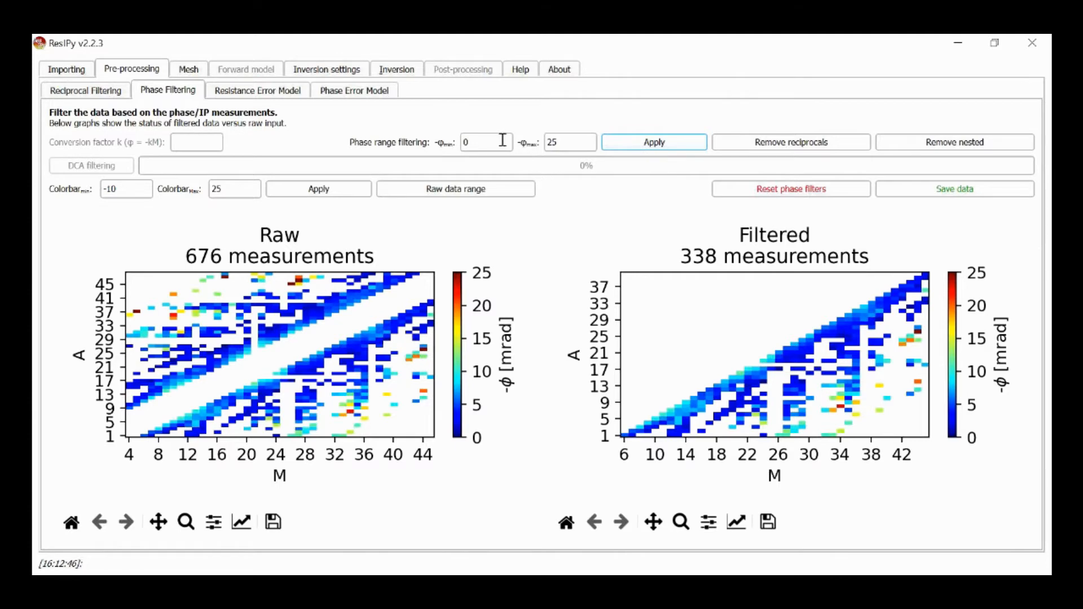
mouse_move(578, 145)
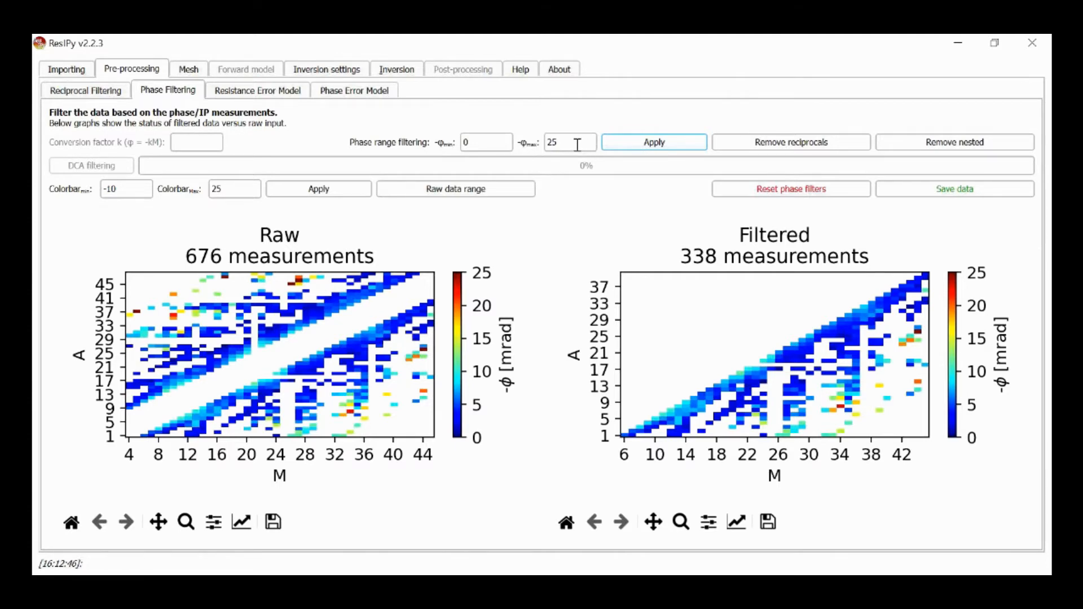
mouse_move(485, 142)
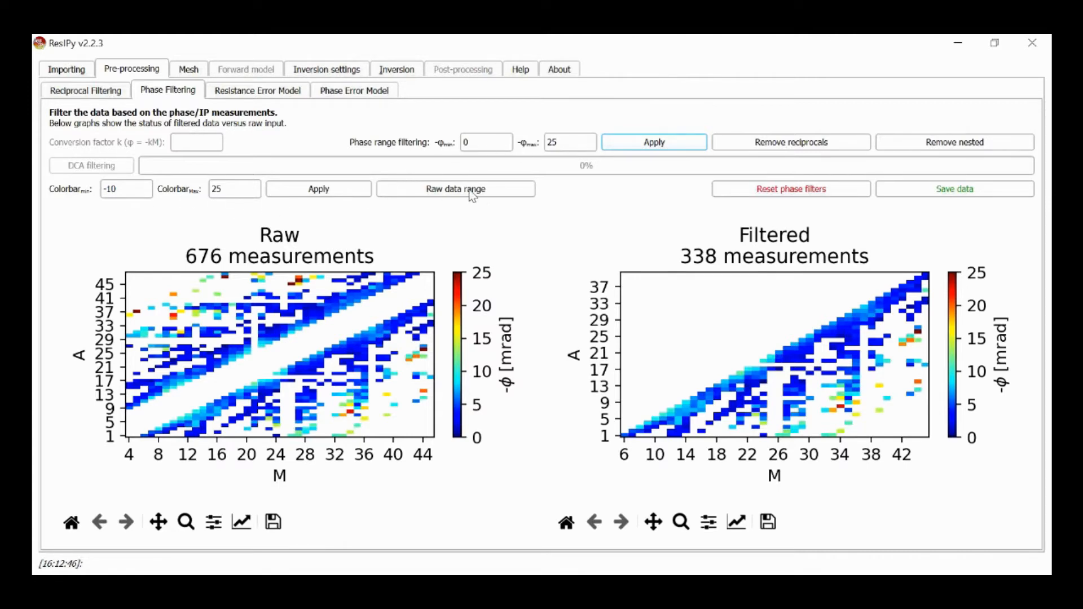
mouse_move(586, 327)
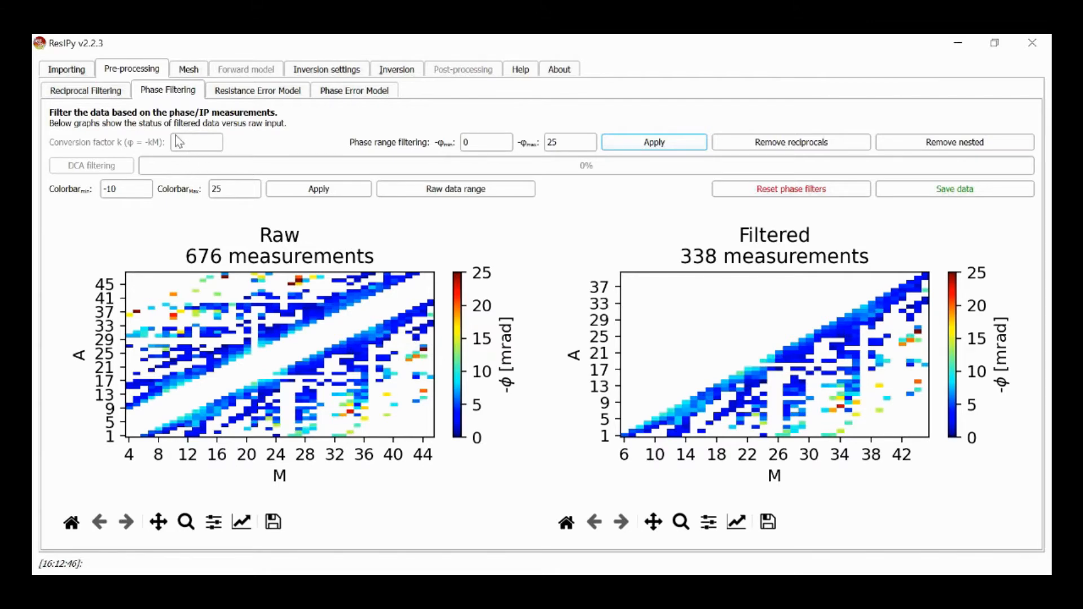
mouse_move(196, 142)
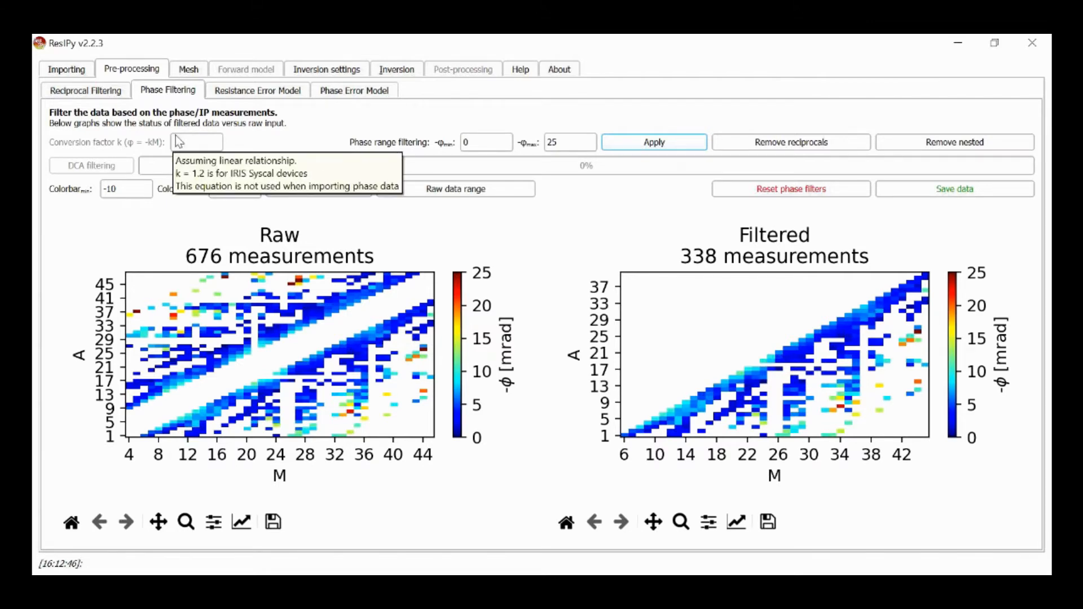
mouse_move(289, 104)
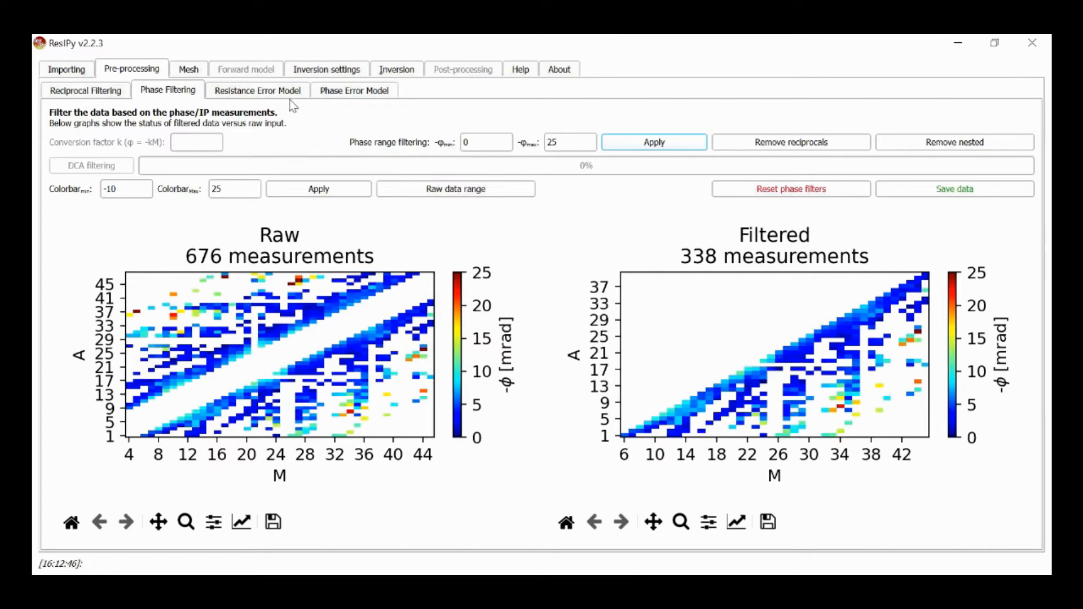
mouse_move(269, 93)
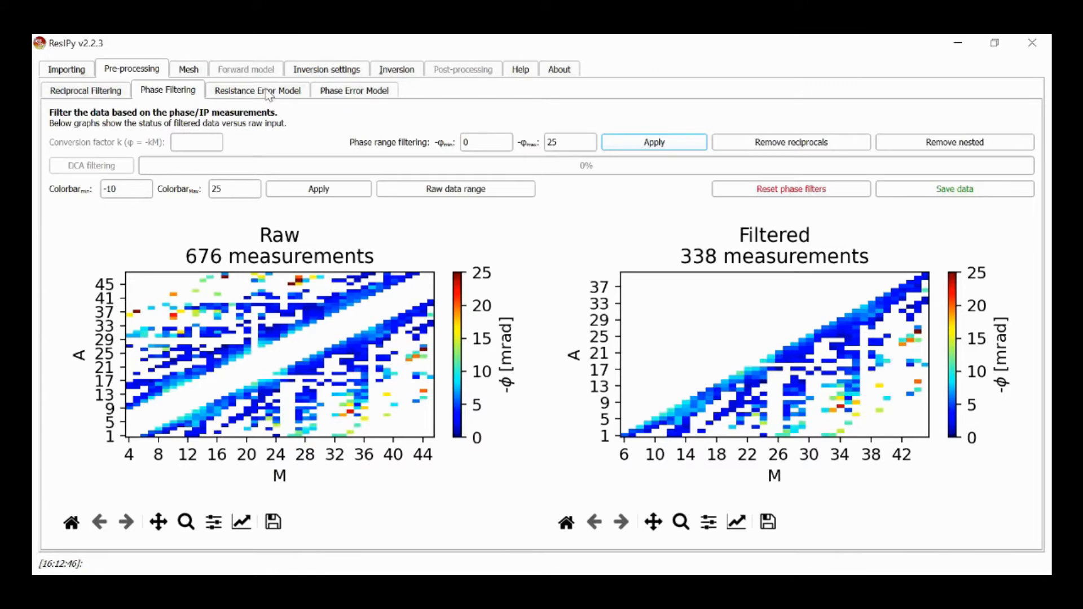
- Show the resistance error model with its power-law fit (R² = 0.932)
click(258, 91)
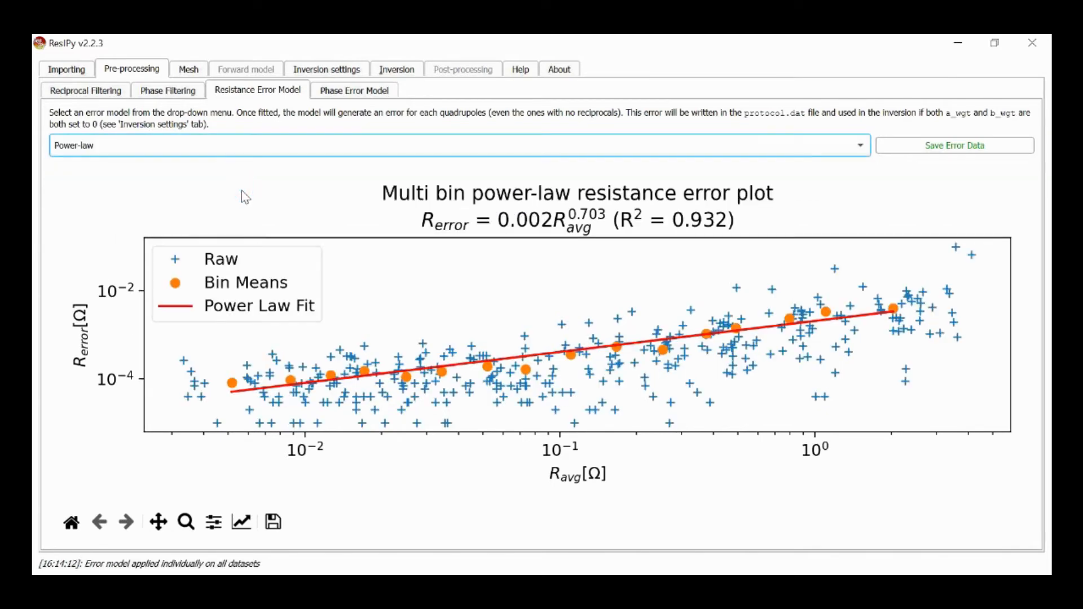
mouse_move(336, 38)
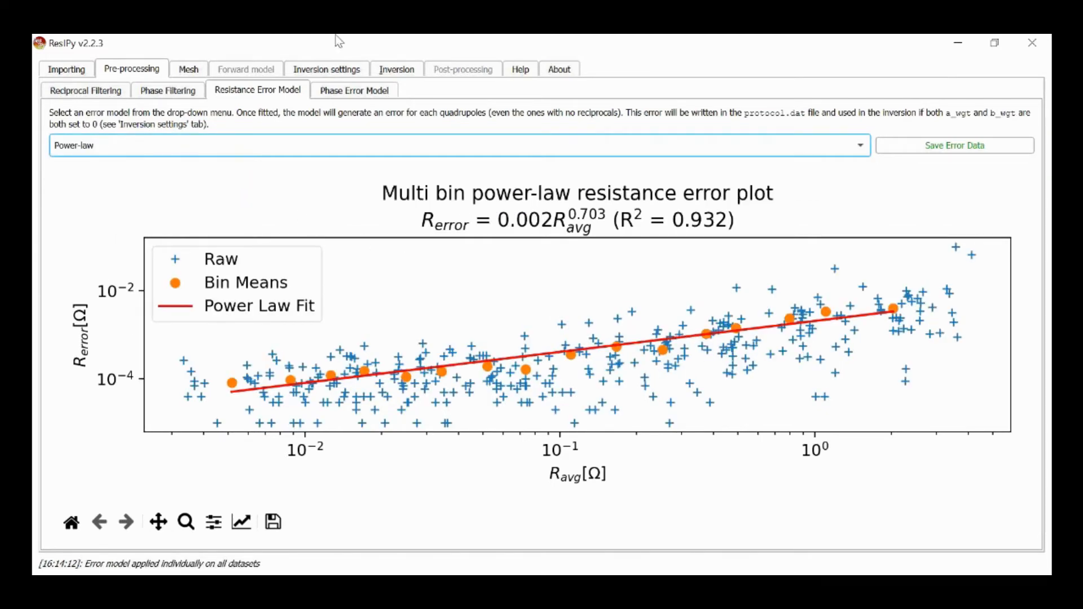
- Fit a power-law phase error model (R² = 0.529) applied to all datasets
click(353, 90)
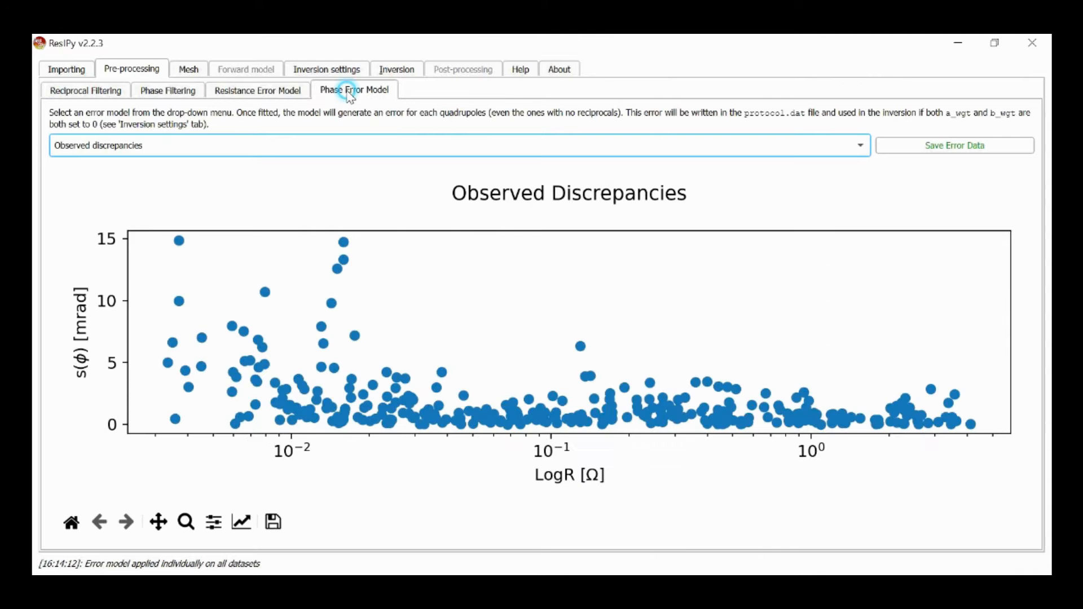
click(457, 145)
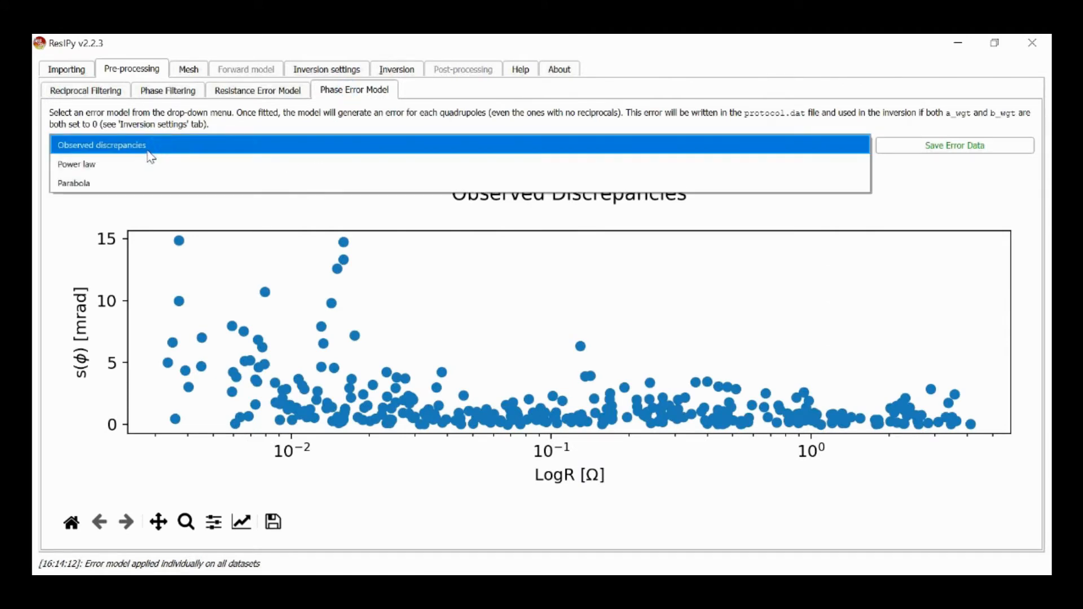
click(76, 164)
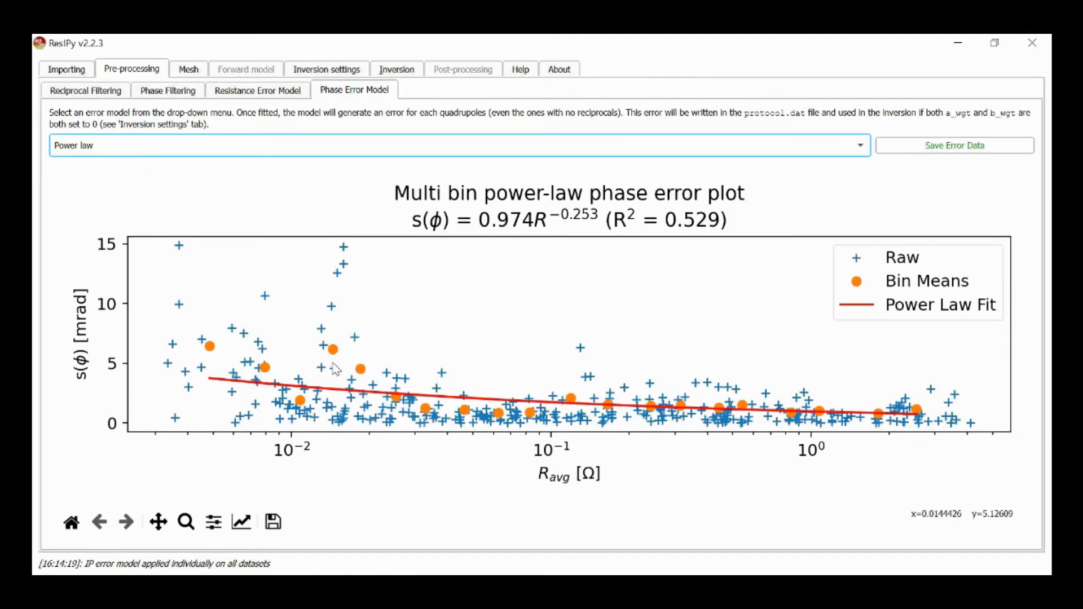
mouse_move(266, 296)
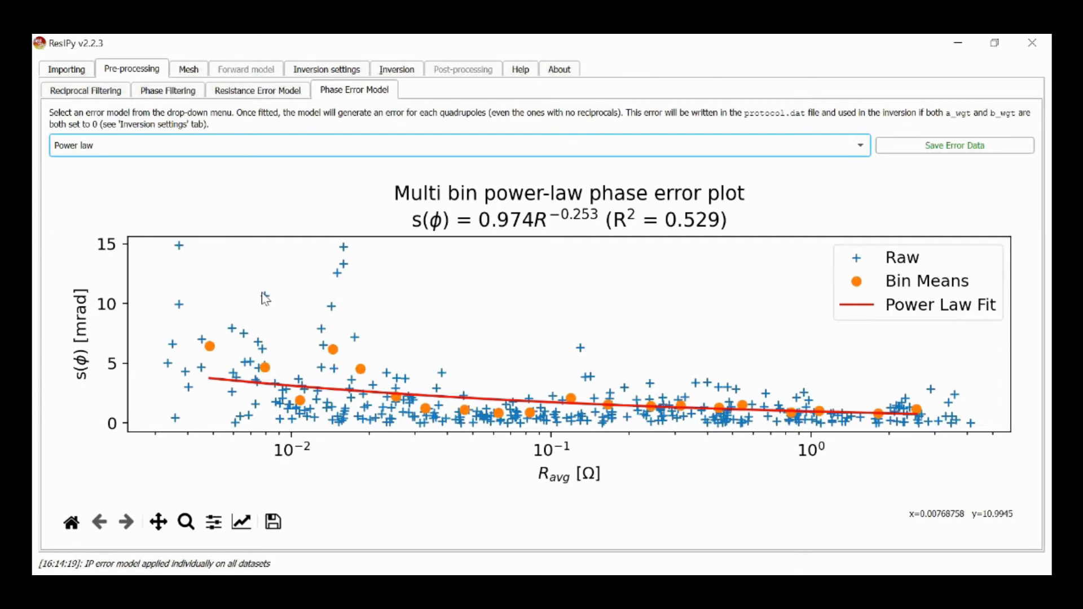
mouse_move(559, 419)
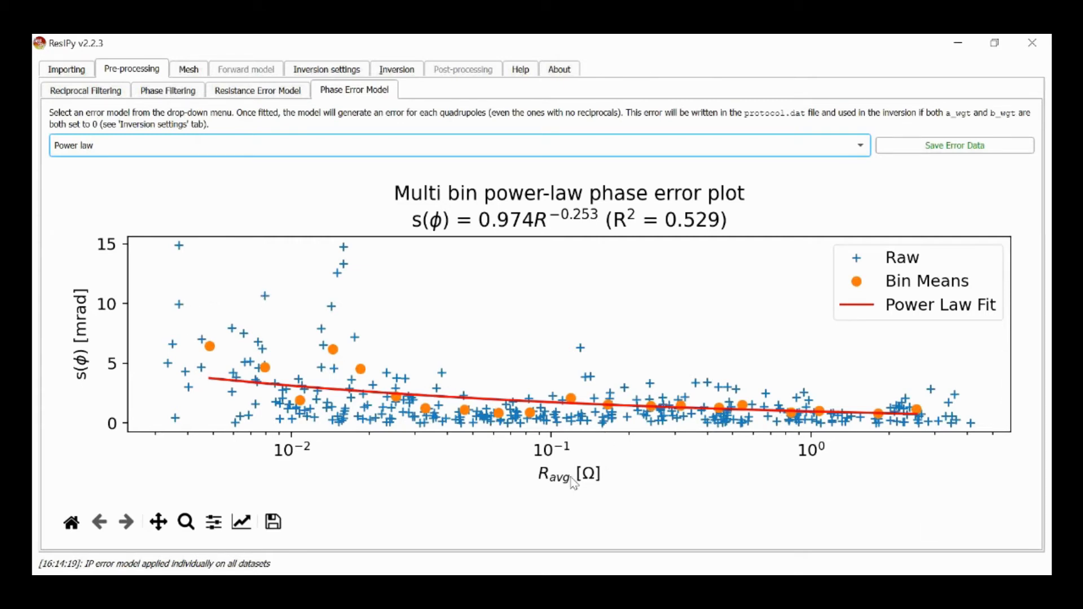
mouse_move(197, 76)
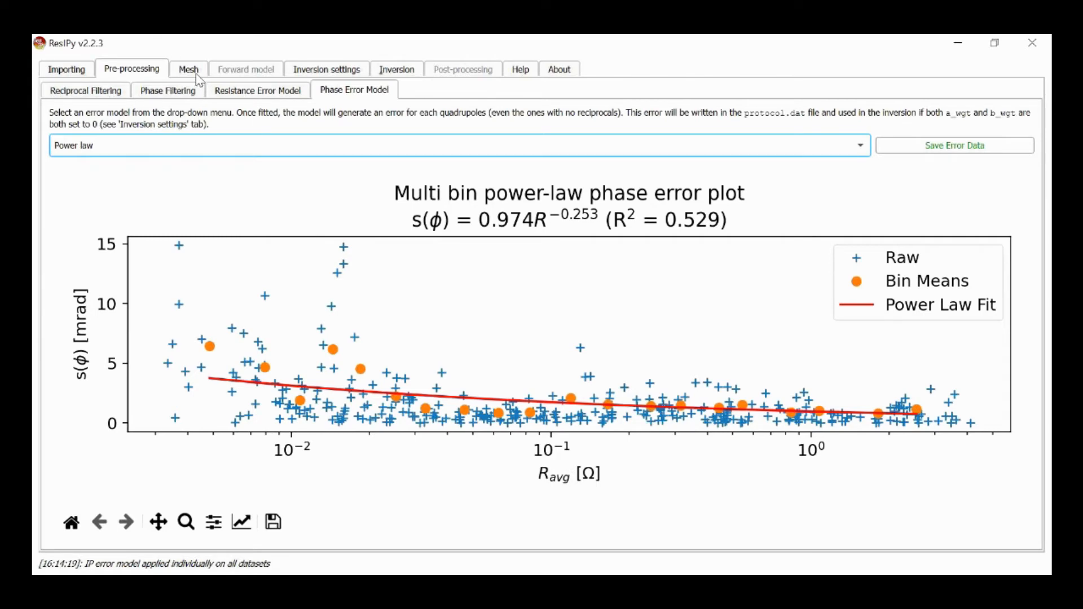
- Generate a triangular mesh spanning about 0–94 m distance and 23 m depth
click(188, 69)
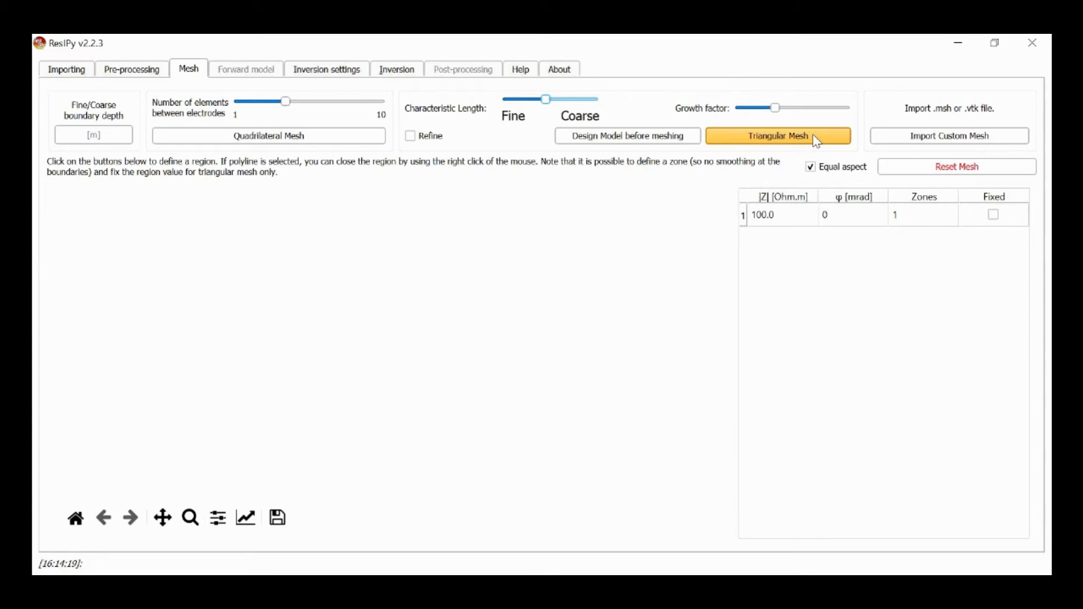
click(777, 136)
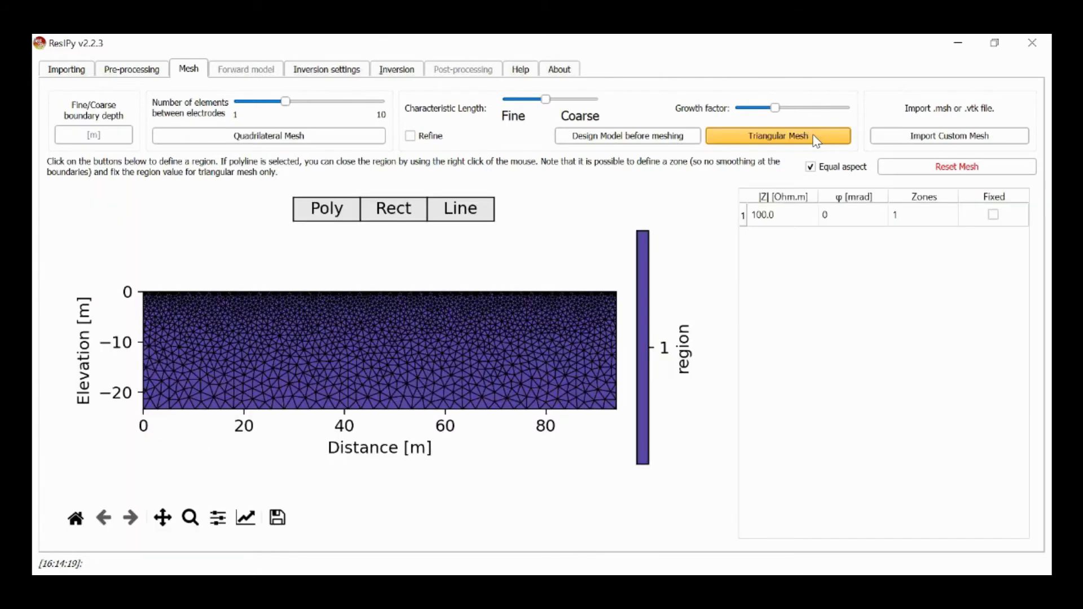
mouse_move(520, 427)
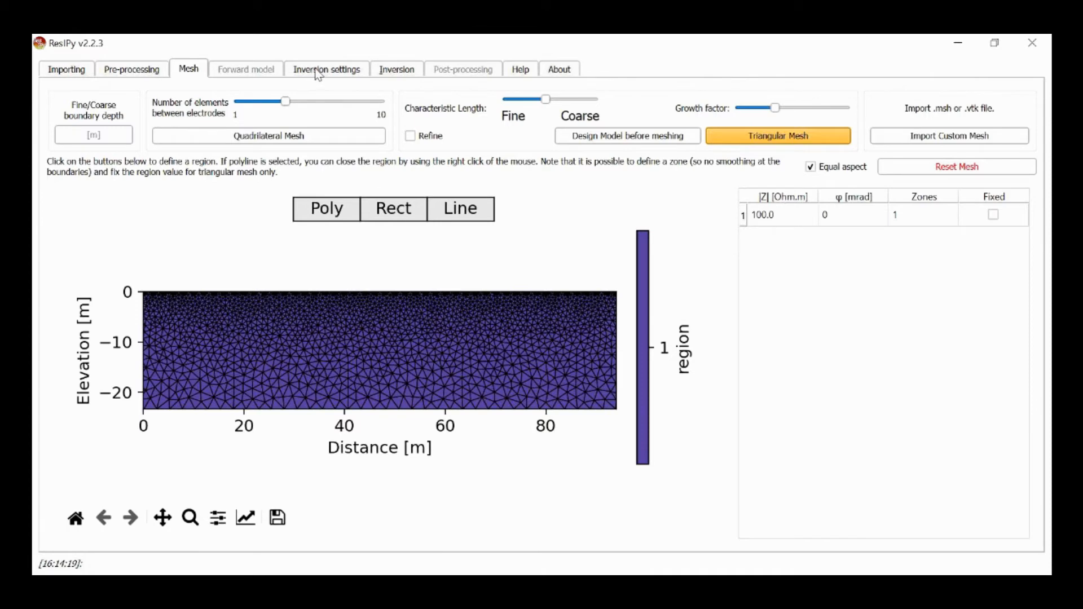
- Switch to the Inversion page with an empty log, ready to invert
click(396, 69)
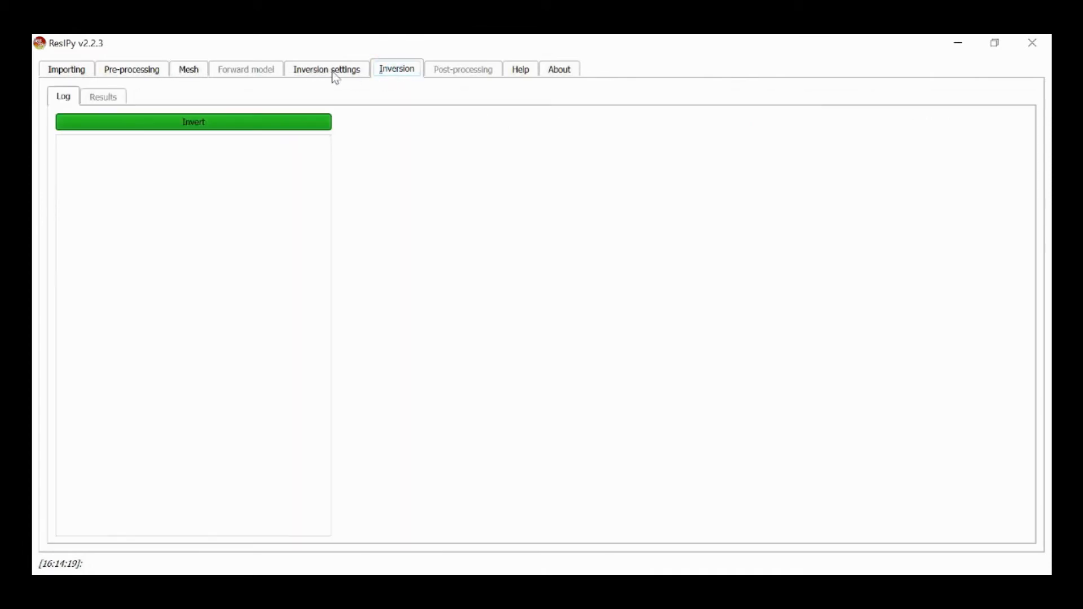
mouse_move(325, 74)
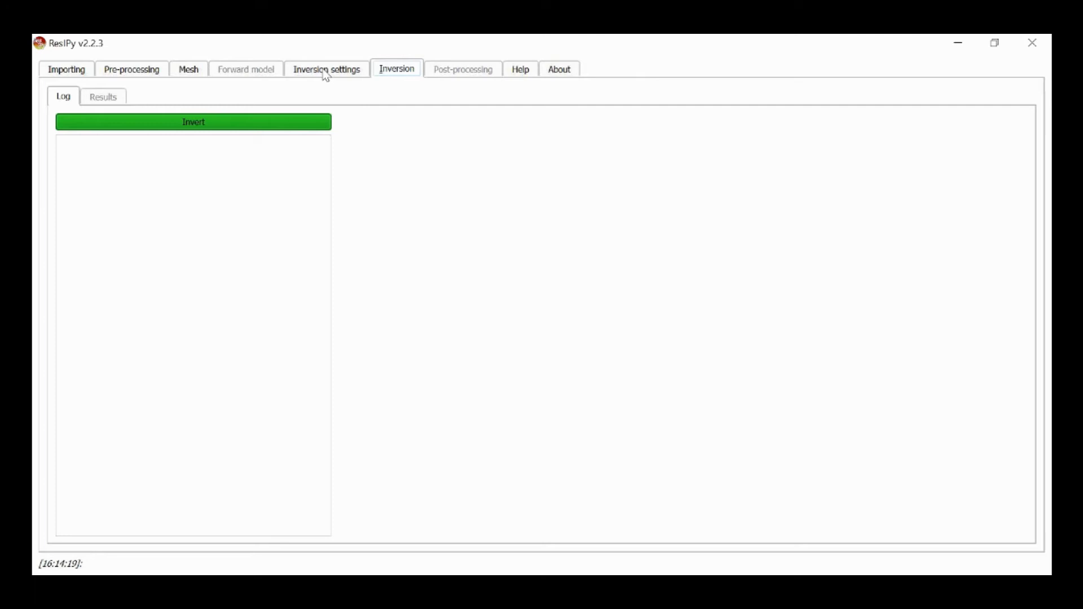
- Start the complex resistivity inversion and follow the log as RMS drops from 42.8 to 0.92
click(192, 122)
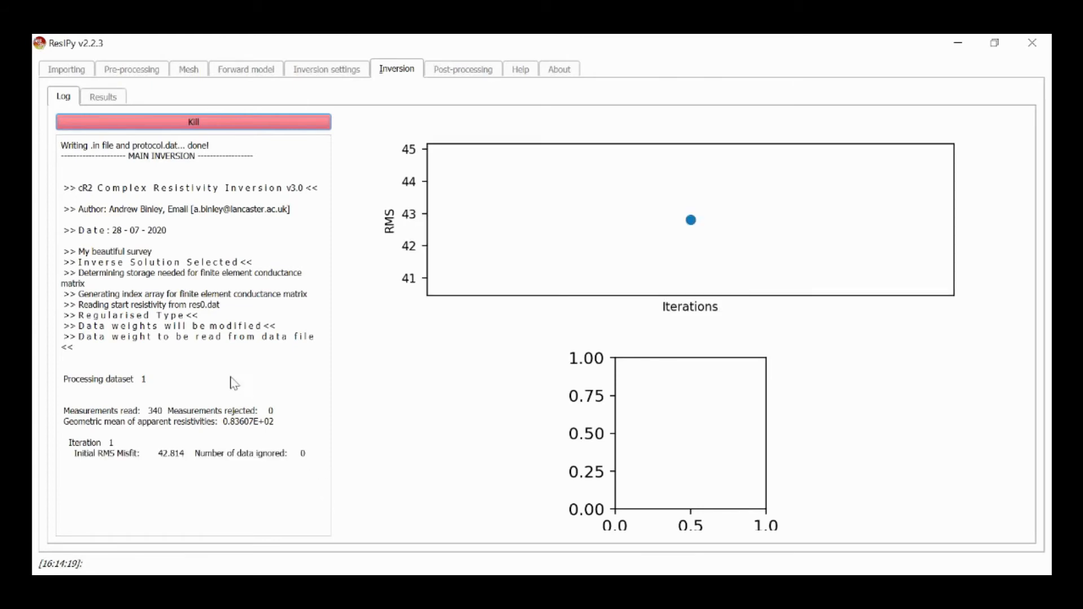
mouse_move(179, 467)
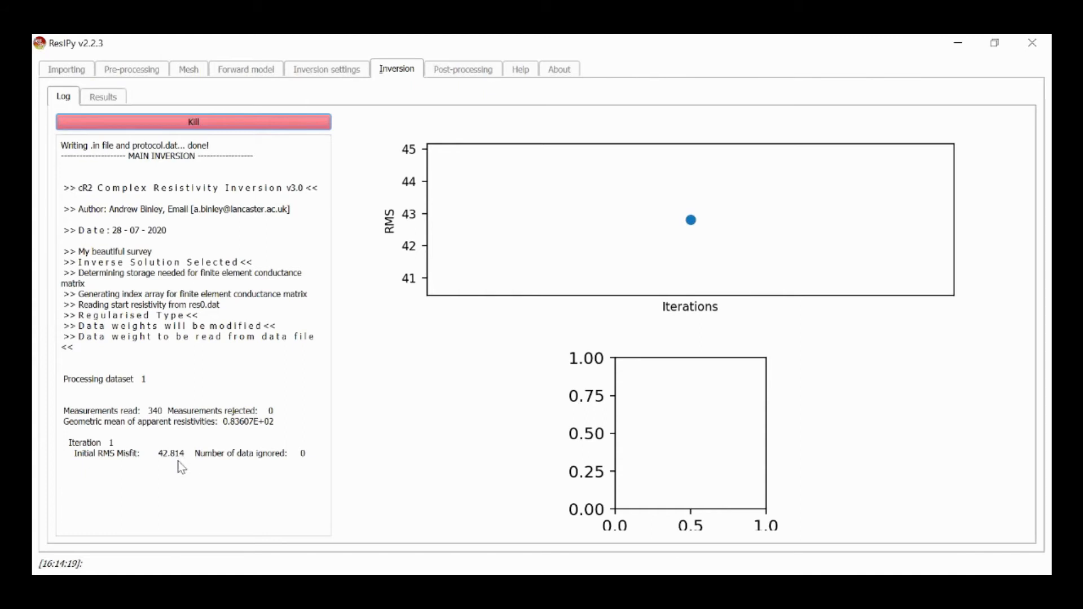
mouse_move(180, 462)
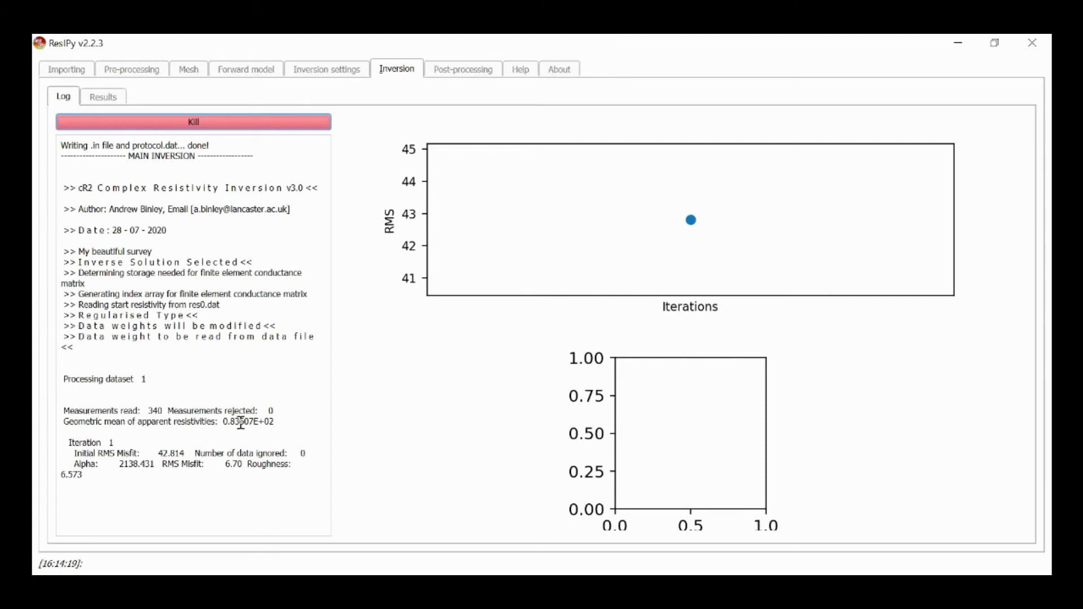
mouse_move(307, 400)
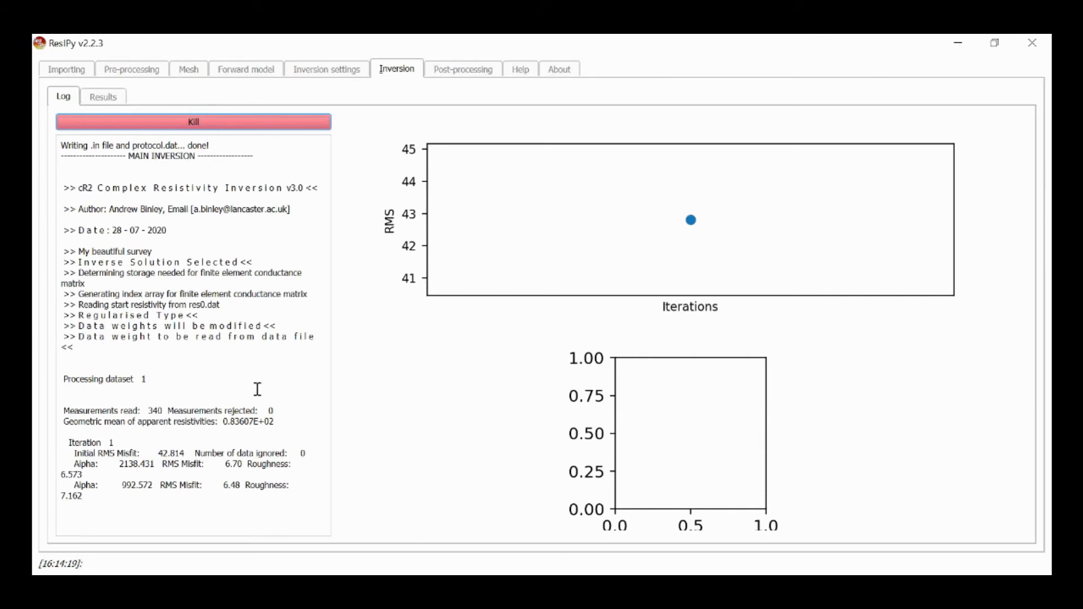
mouse_move(165, 475)
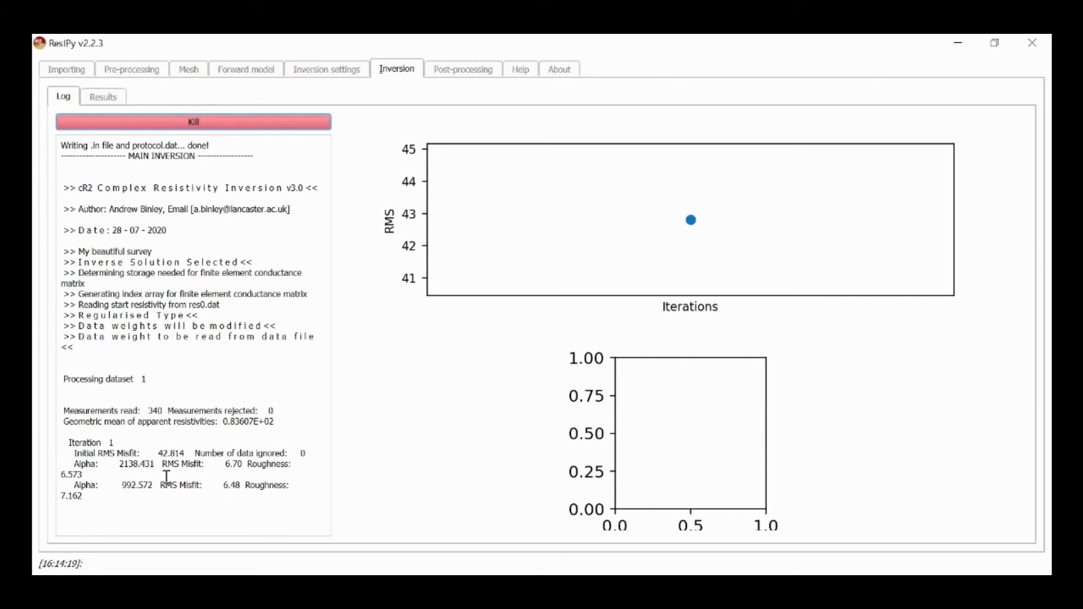
scroll(down, 3)
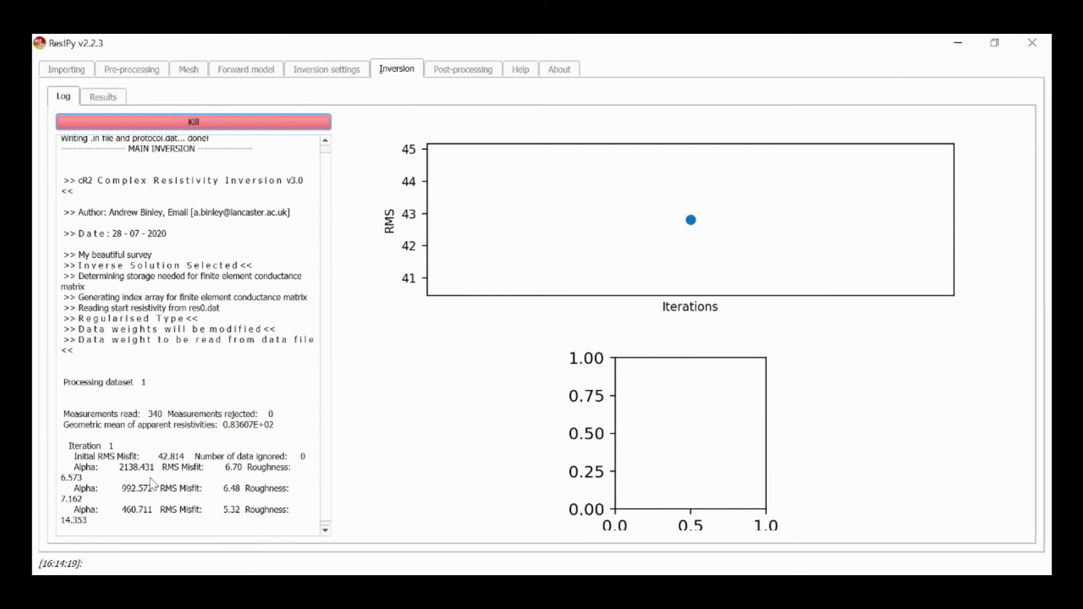
mouse_move(250, 448)
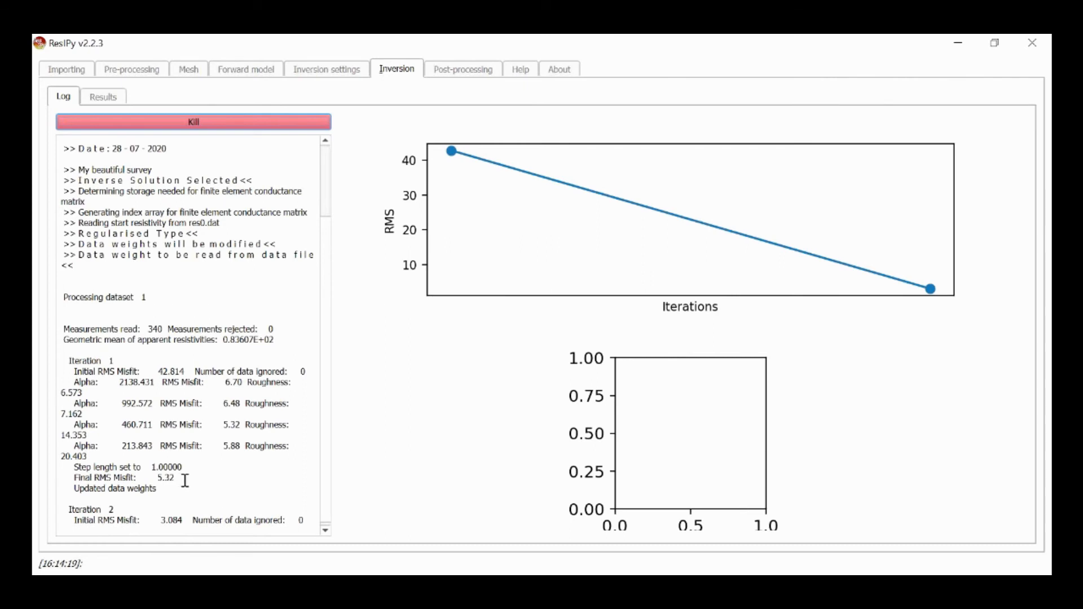
mouse_move(215, 491)
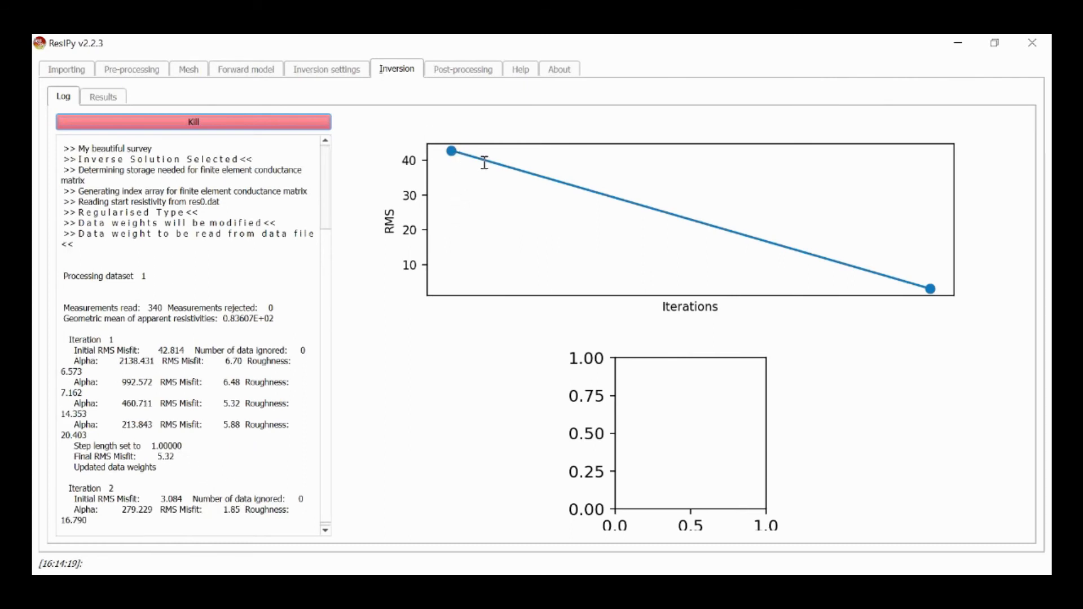
mouse_move(933, 289)
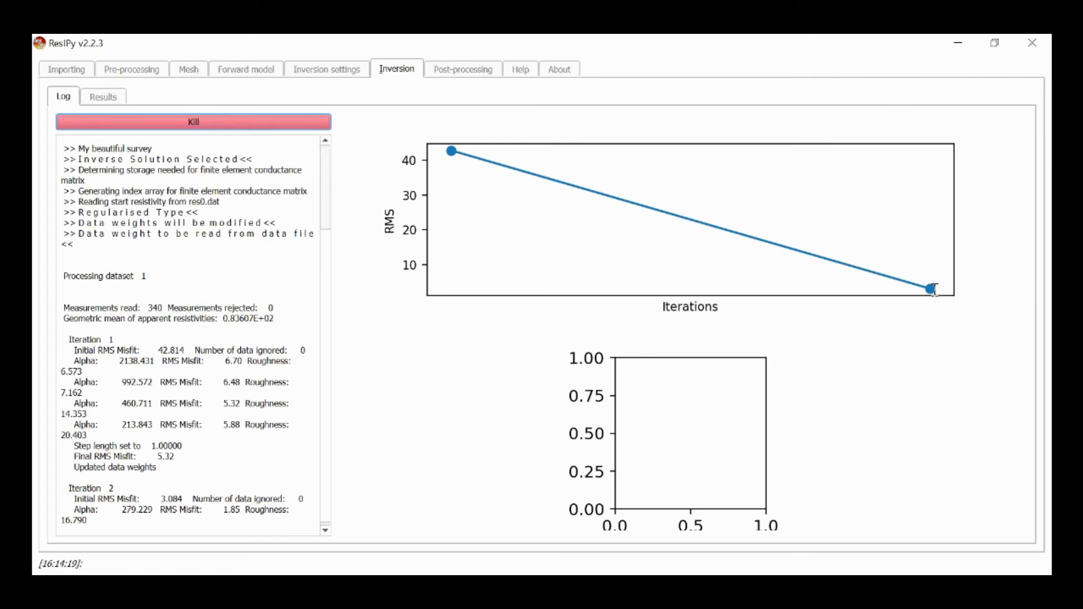
scroll(down, 3)
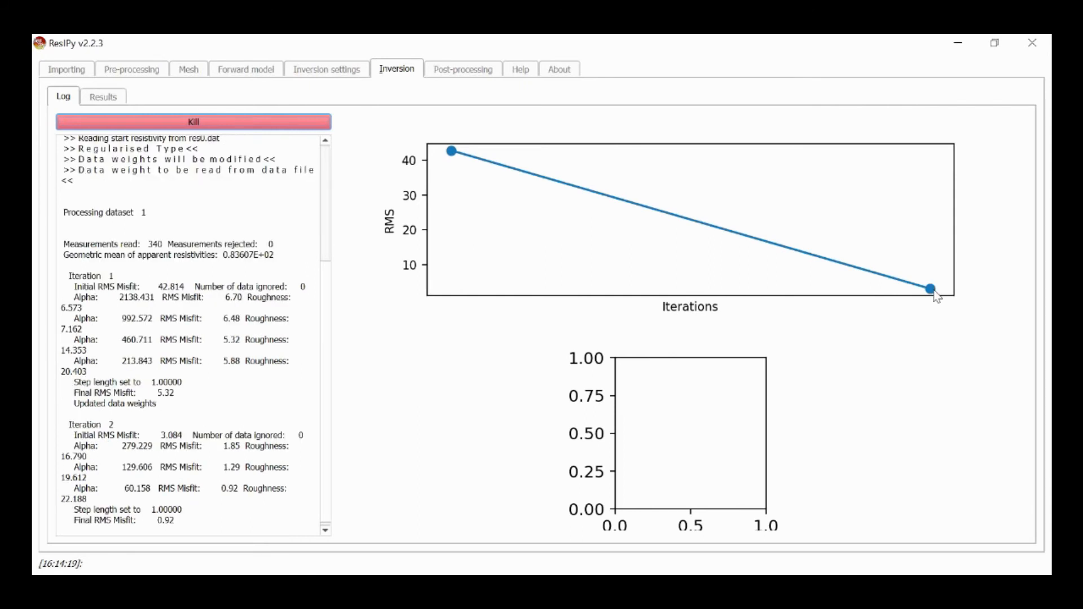
mouse_move(180, 428)
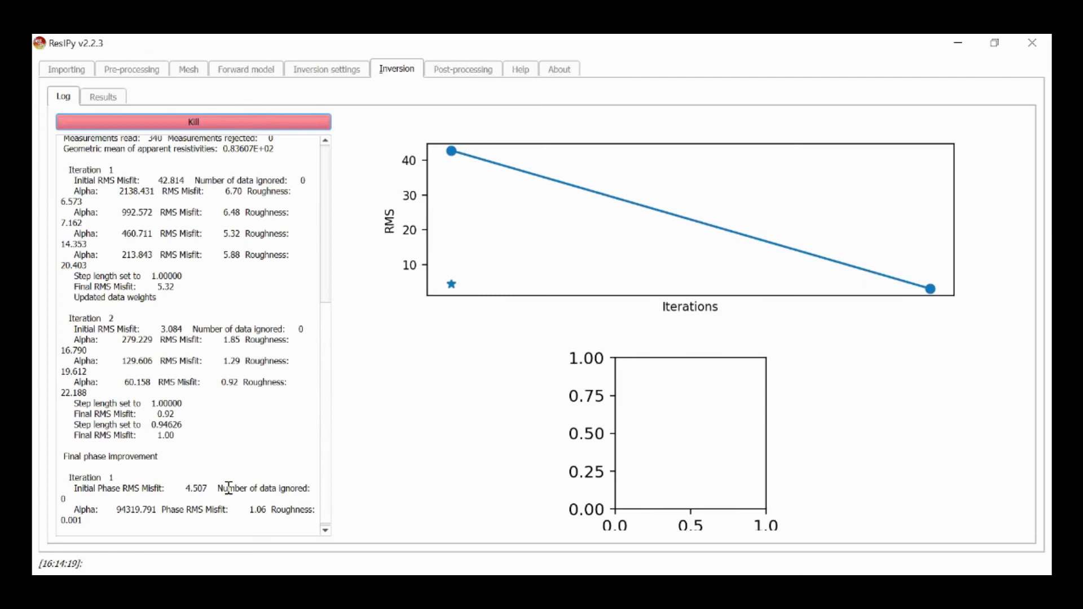
mouse_move(239, 521)
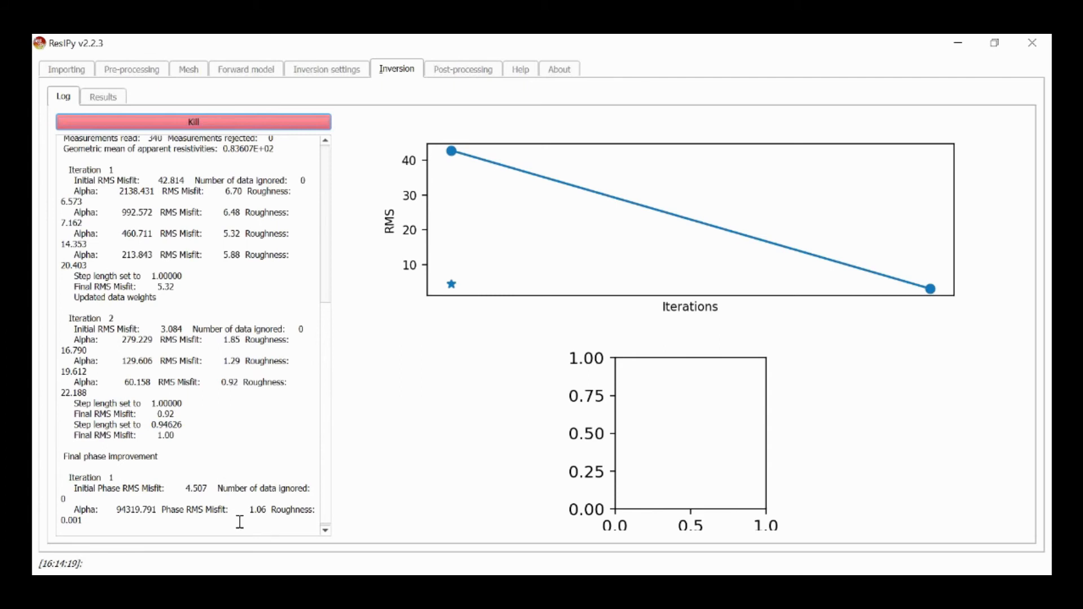
- Follow the log through the final phase improvement as phase RMS falls from 4.51 to 1.00
scroll(down, 3)
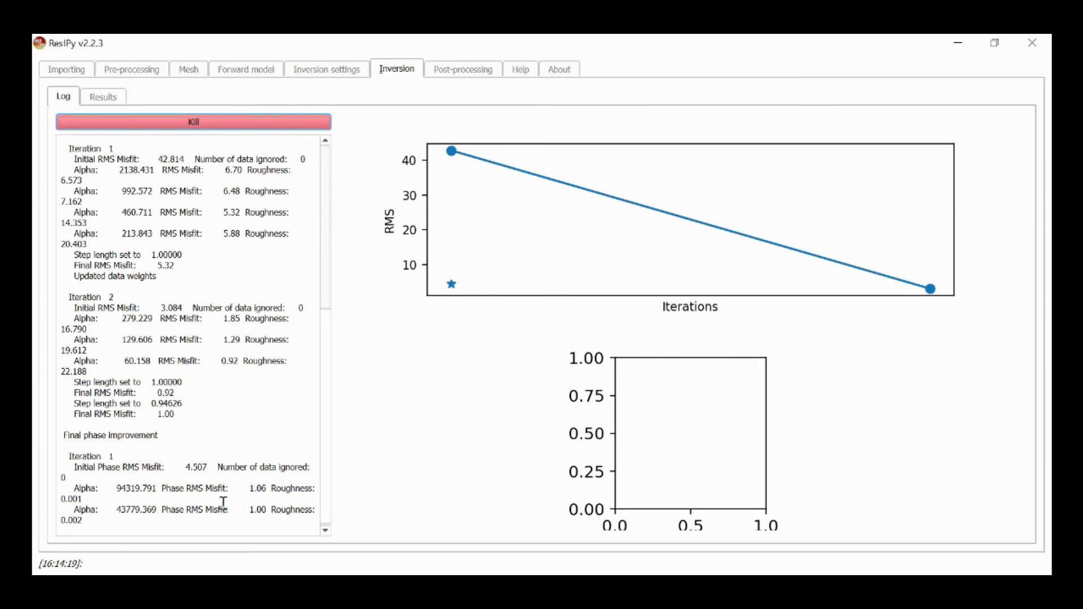
- View the inverted Results section, keeping Sigma_real(log10) as the plotted attribute
click(102, 95)
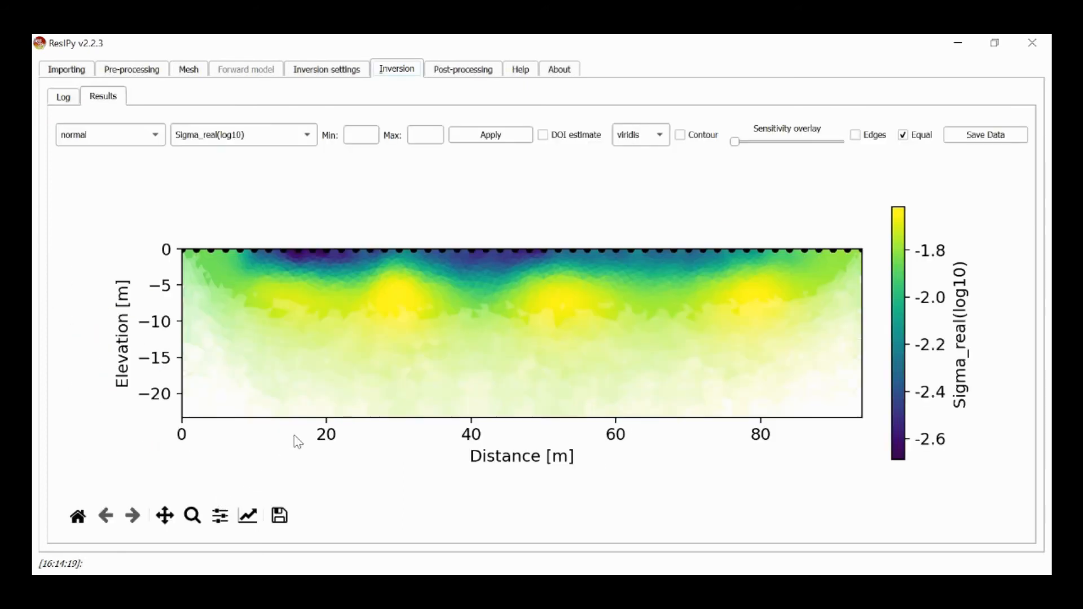
mouse_move(364, 364)
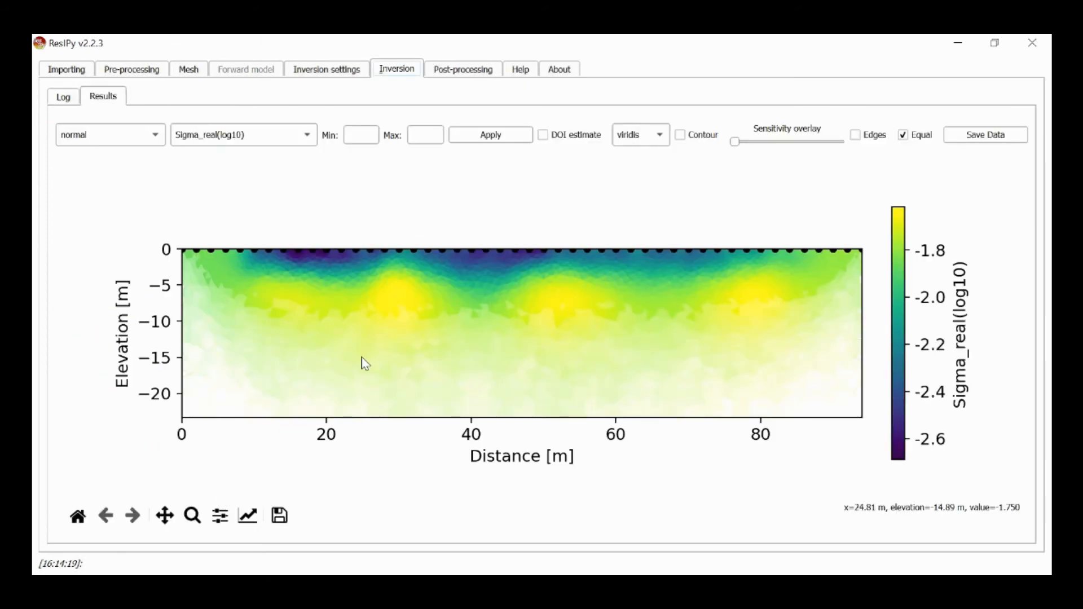
mouse_move(484, 312)
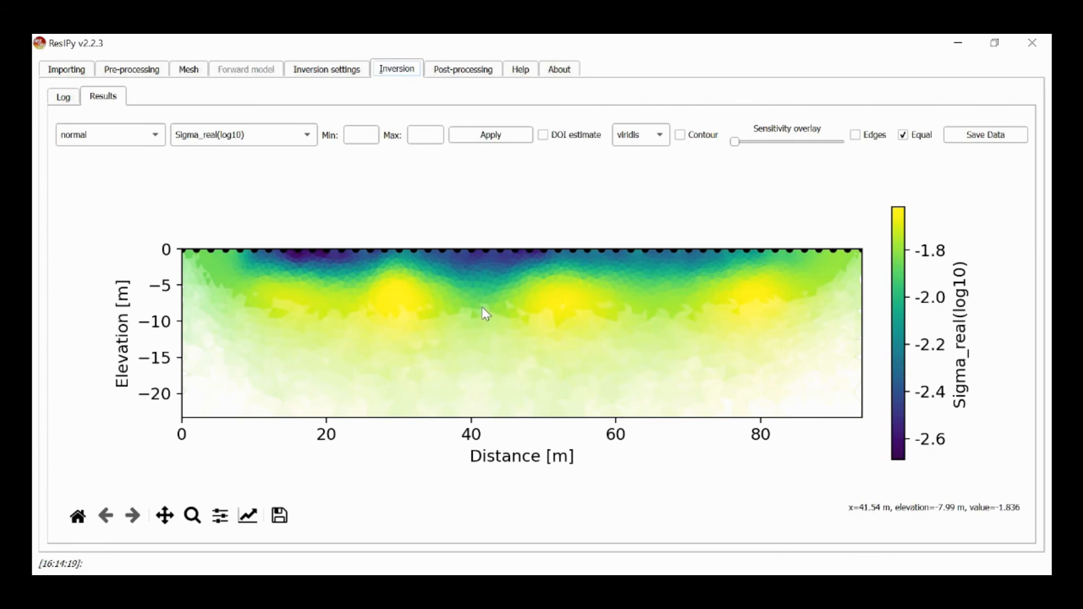
mouse_move(228, 143)
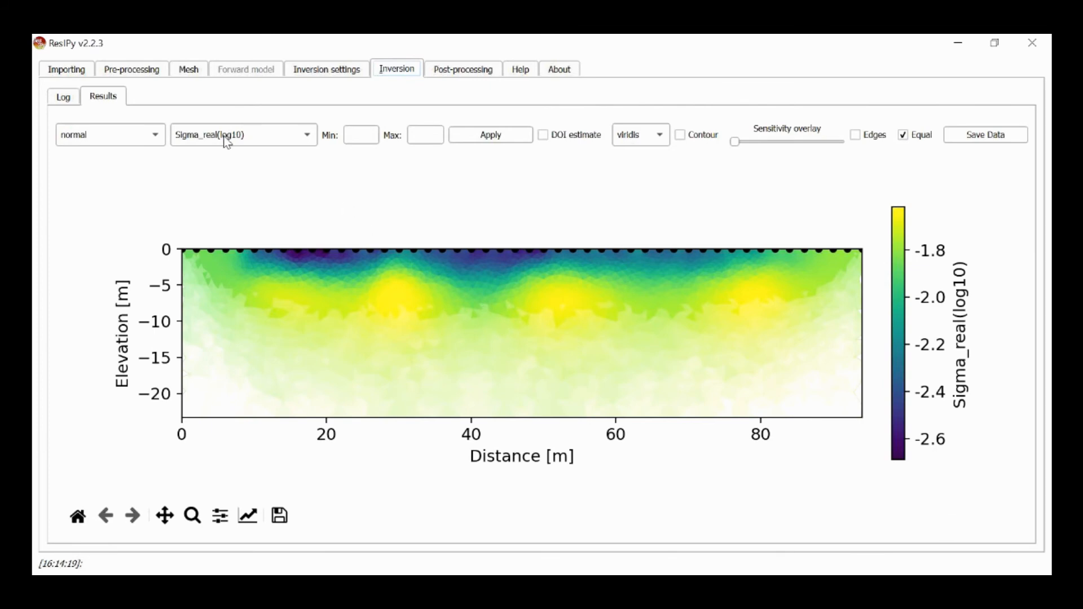
mouse_move(252, 138)
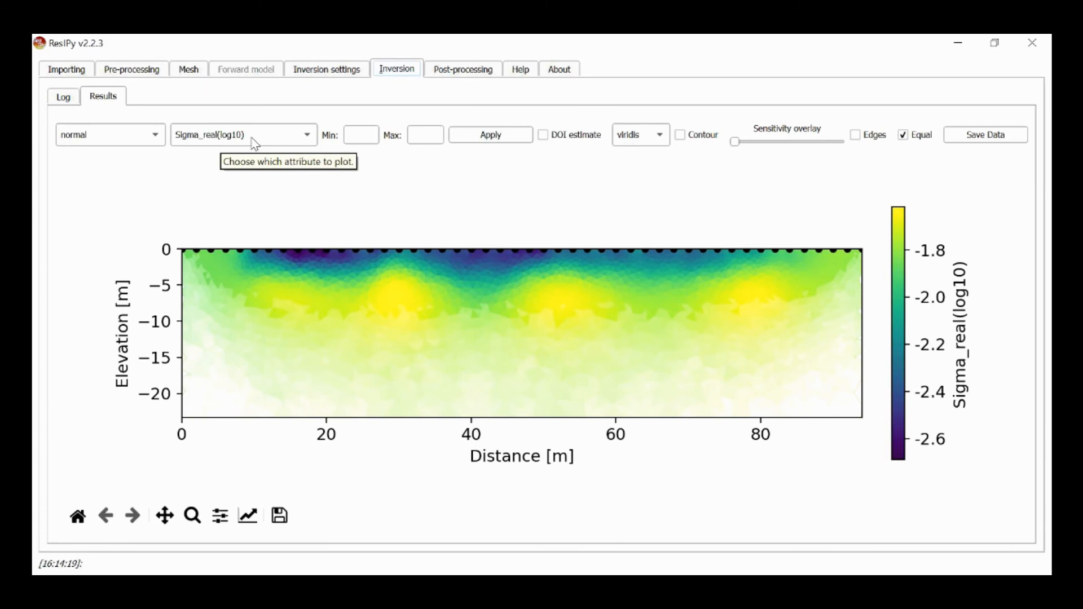
mouse_move(270, 142)
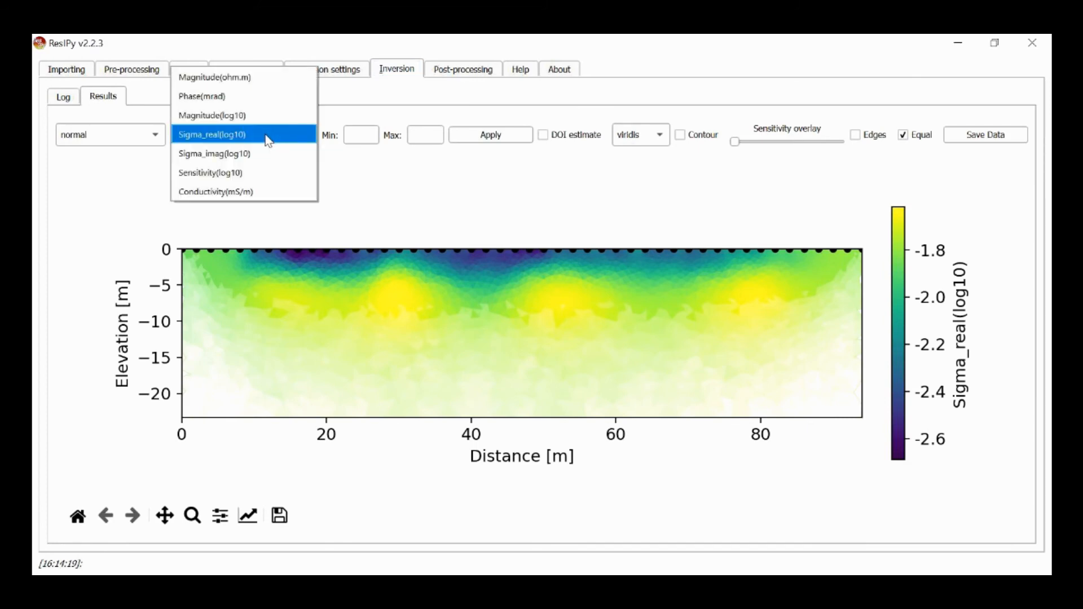
click(221, 135)
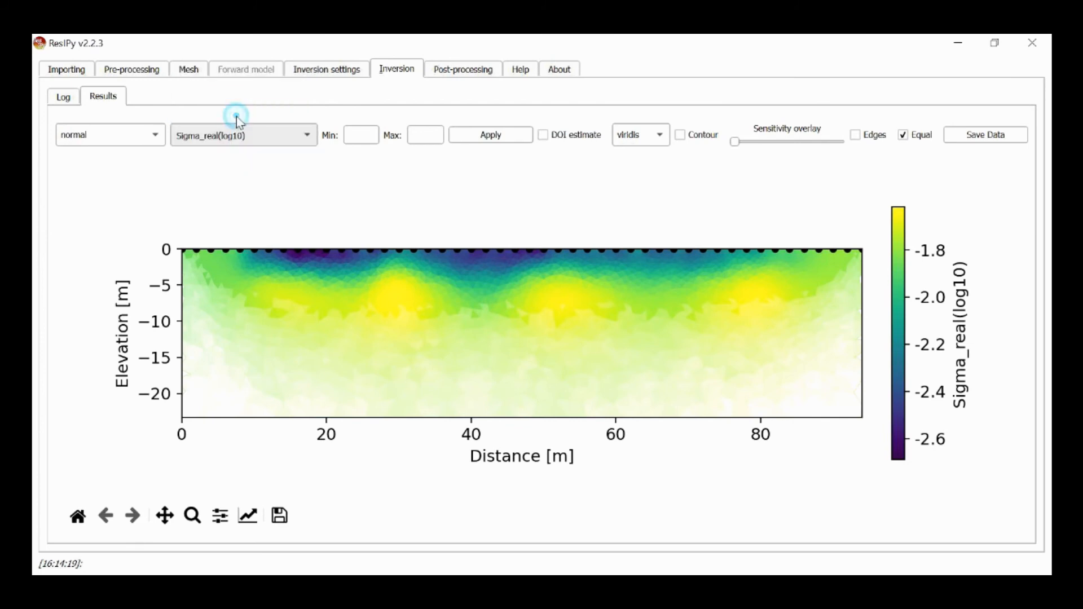
- Switch the plotted attribute from Sigma_real(log10) to Magnitude(log10)
click(244, 134)
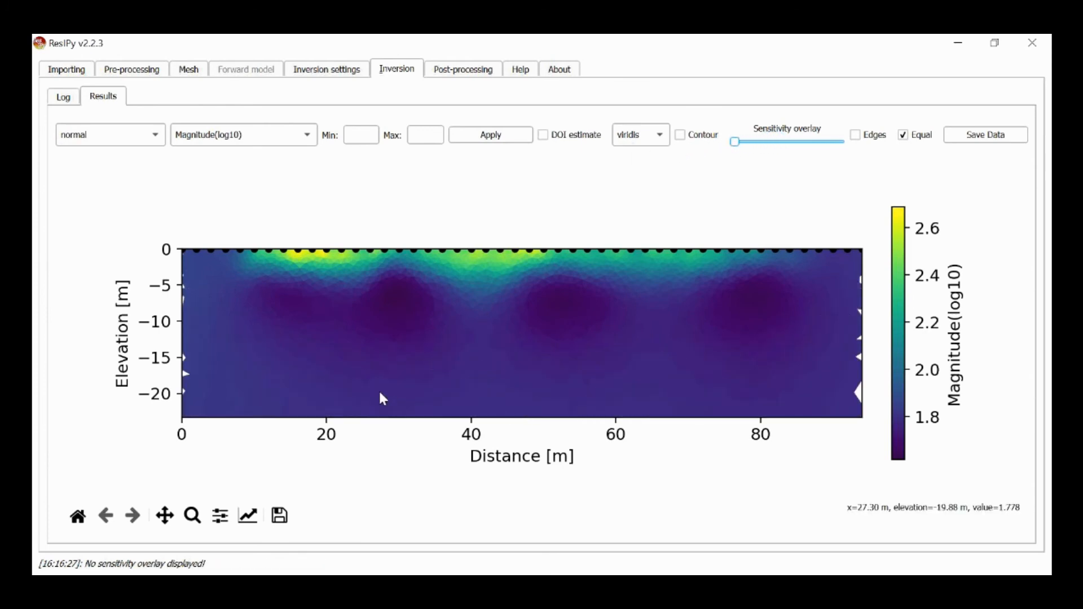
mouse_move(348, 244)
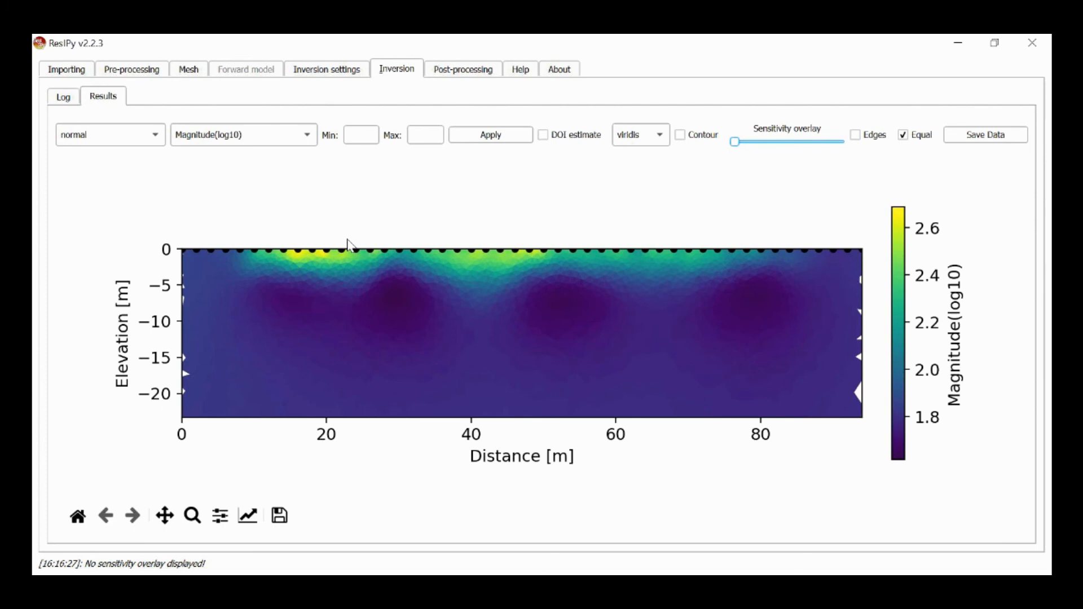
mouse_move(251, 142)
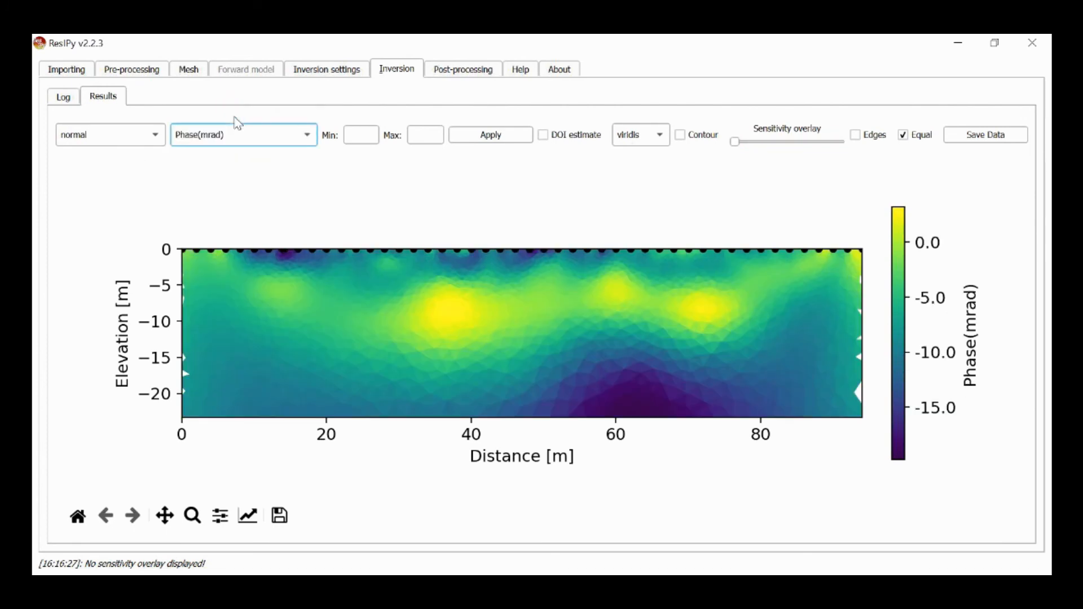
mouse_move(890, 296)
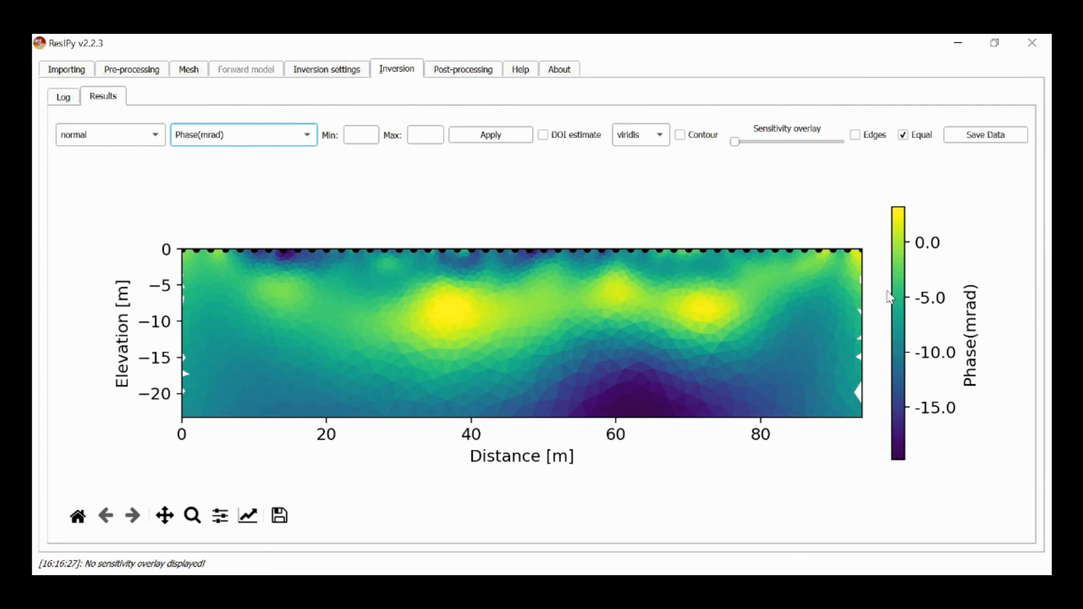
mouse_move(662, 383)
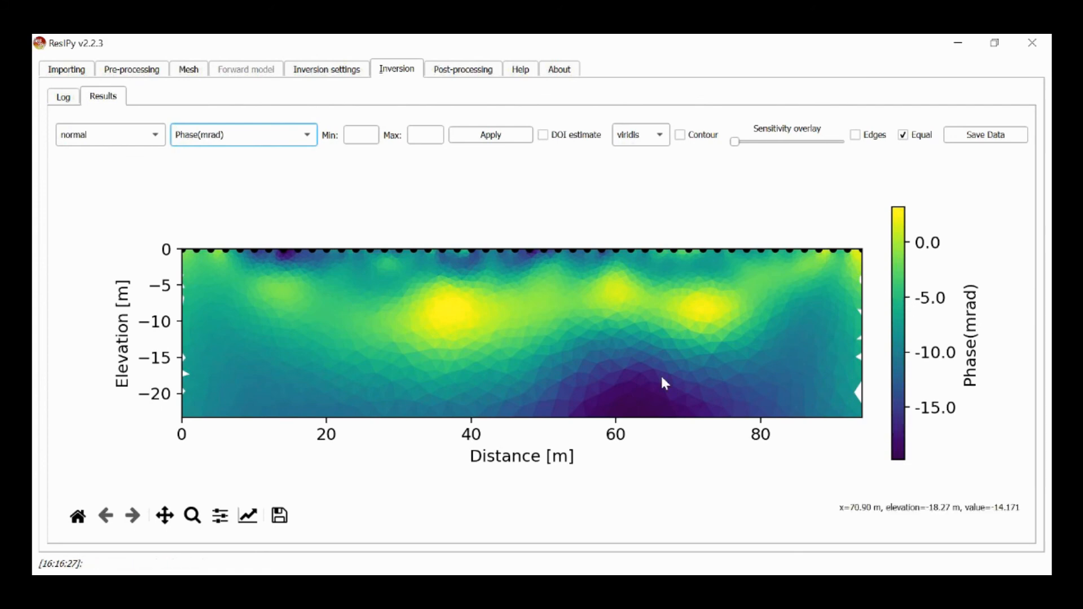
mouse_move(743, 393)
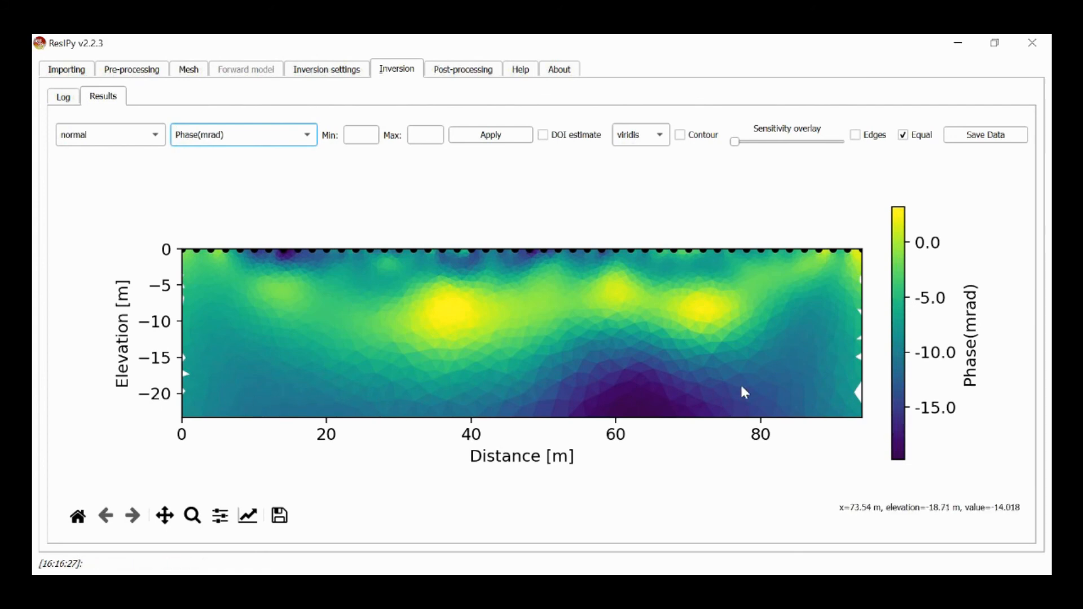
mouse_move(676, 392)
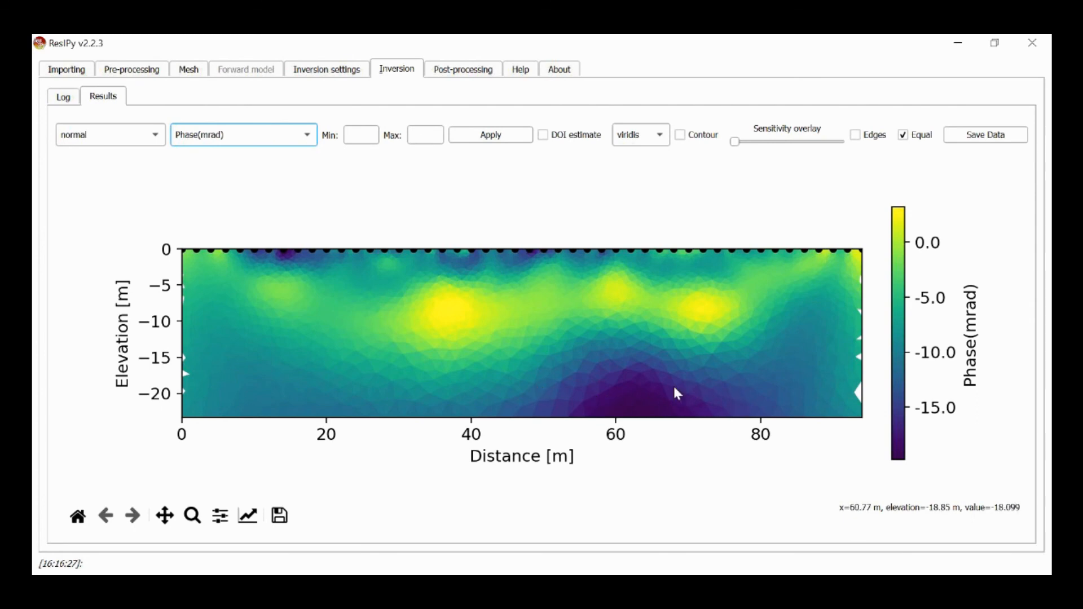
mouse_move(335, 319)
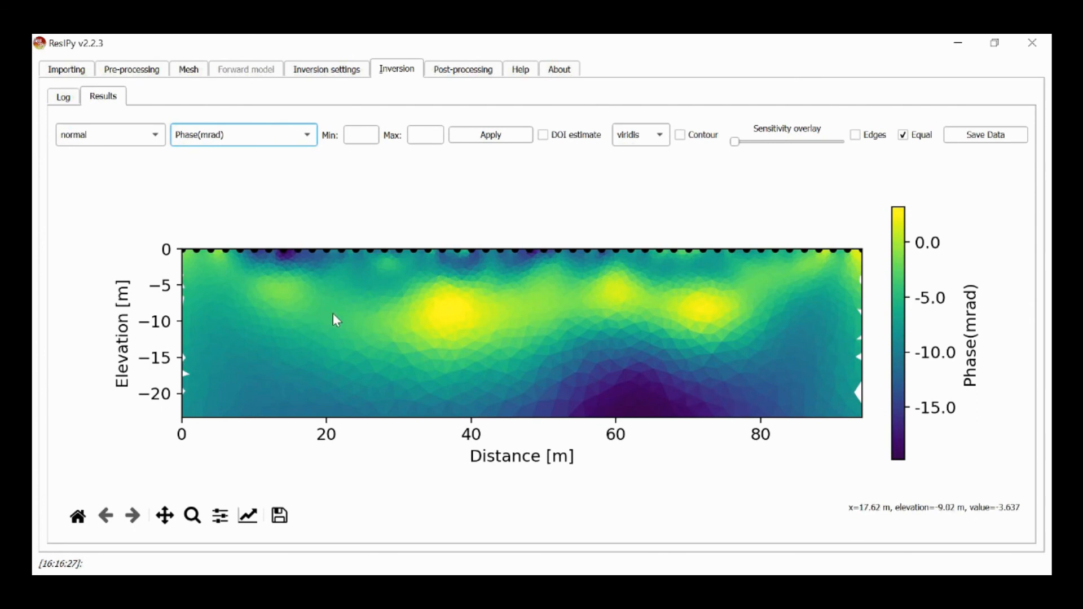
mouse_move(314, 313)
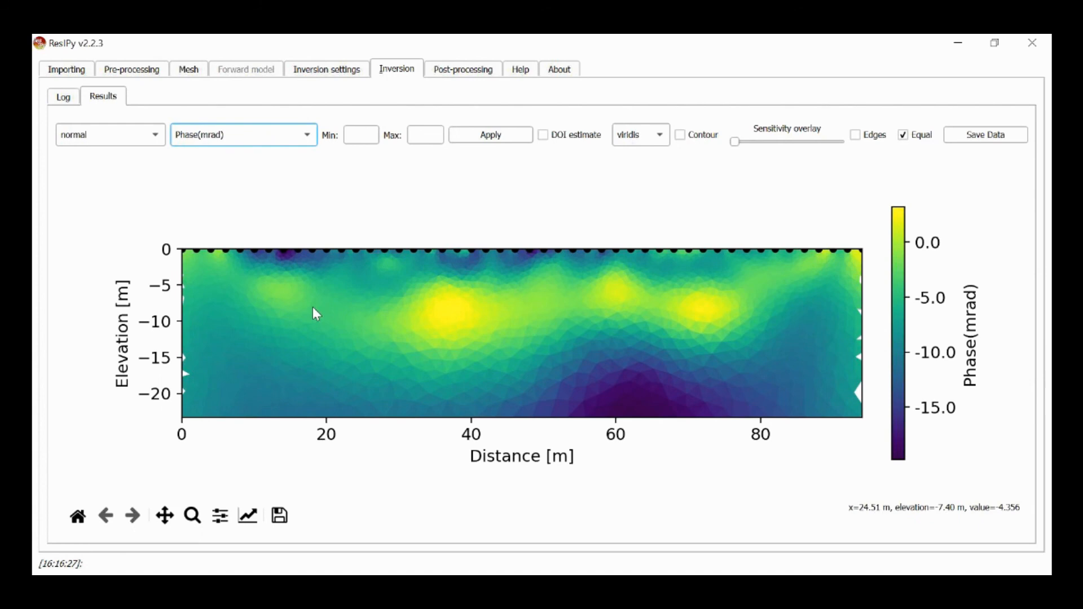
mouse_move(266, 316)
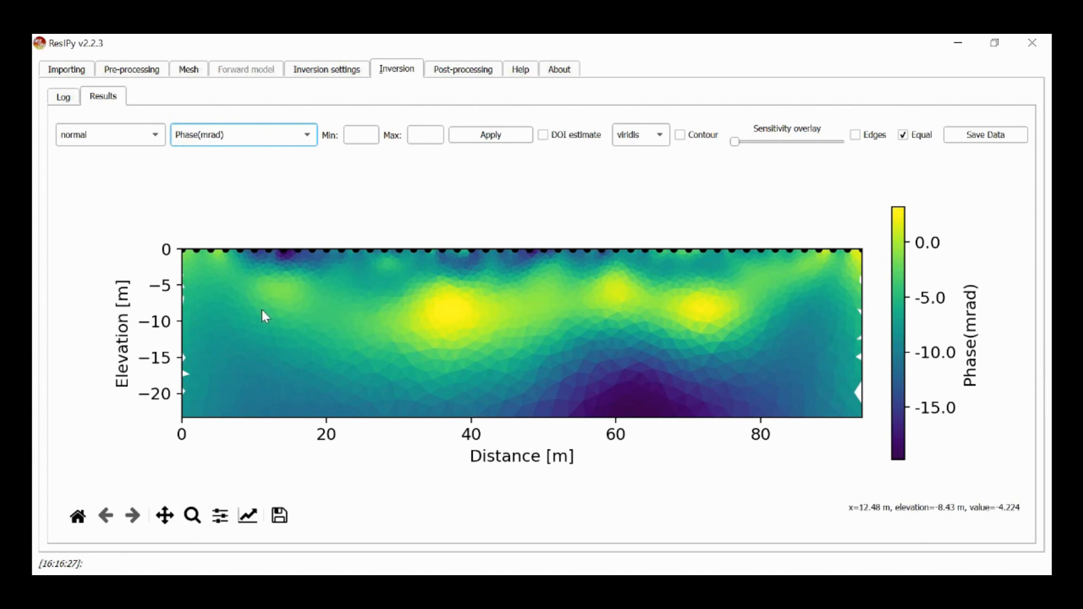
mouse_move(312, 350)
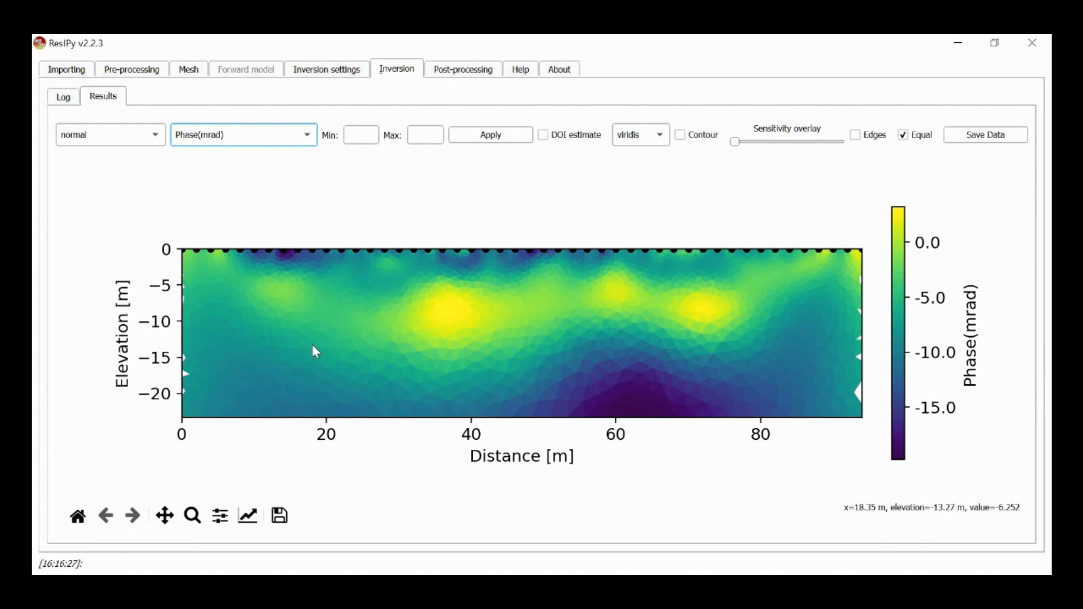
mouse_move(366, 335)
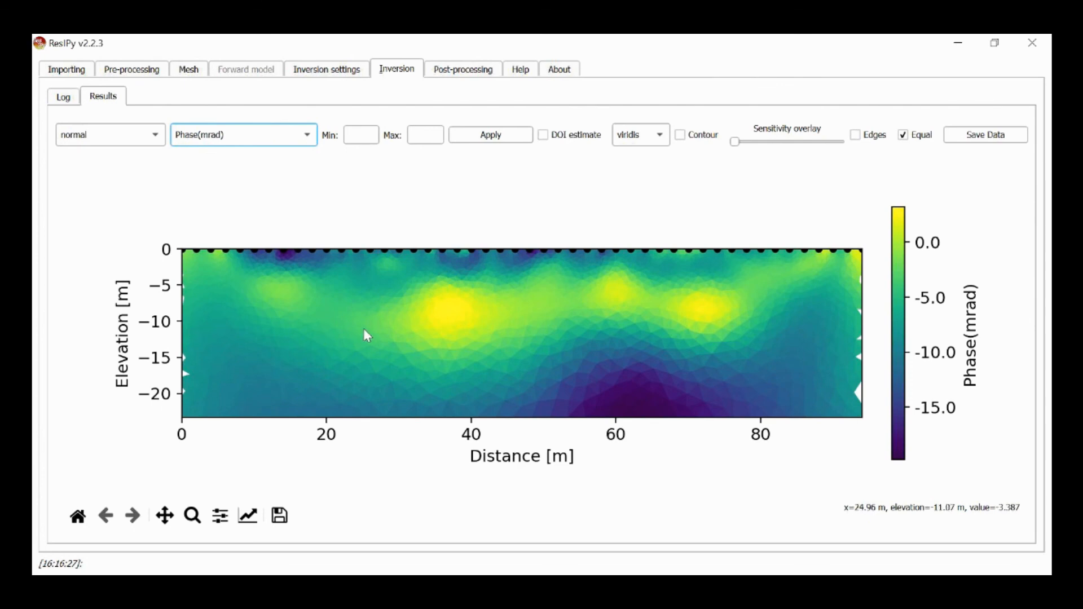
mouse_move(354, 349)
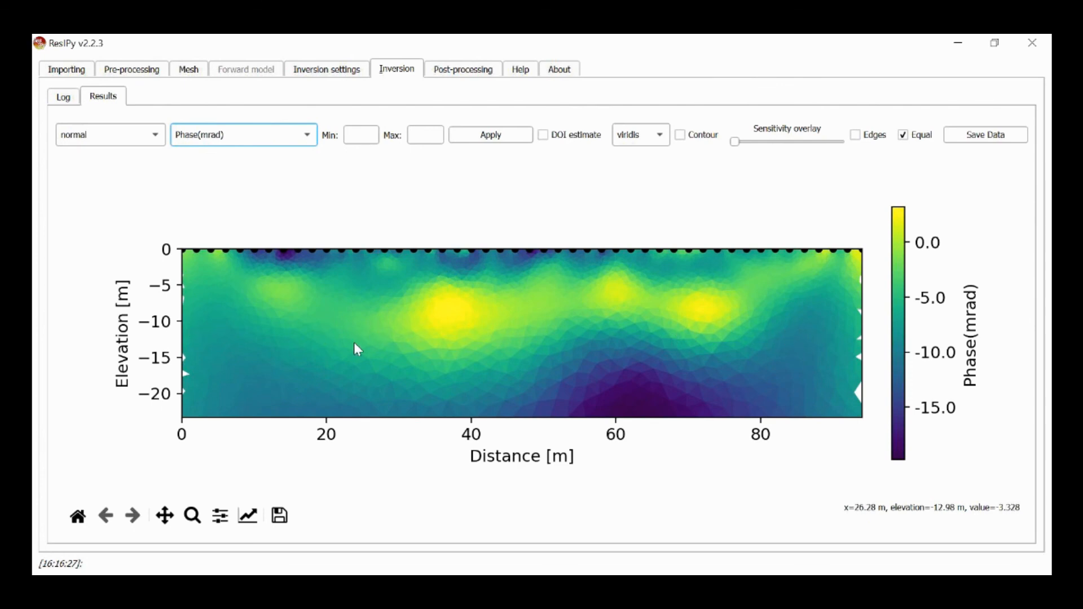
mouse_move(784, 332)
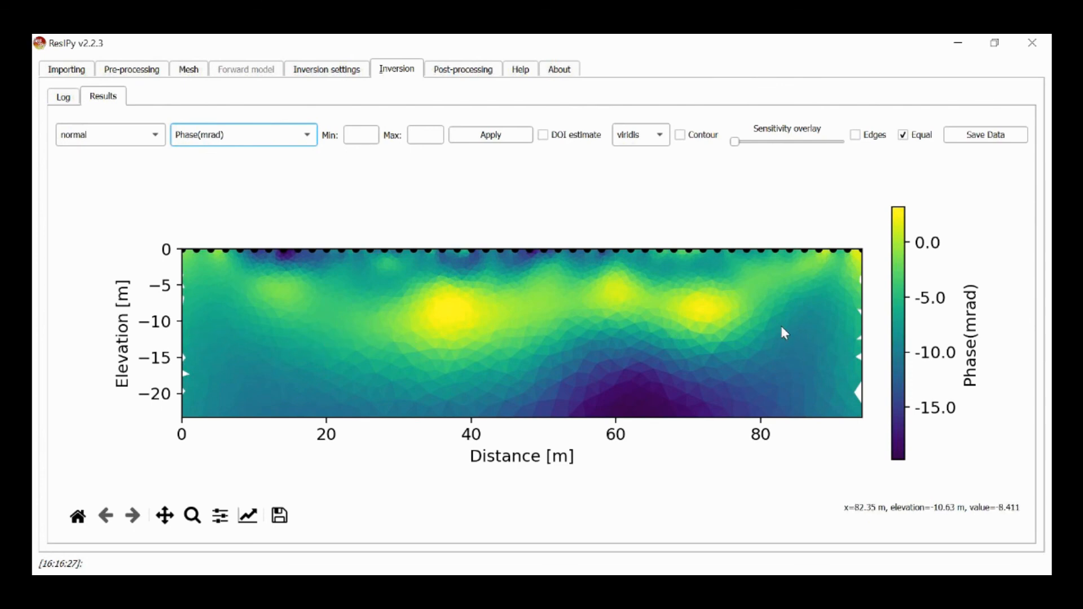
mouse_move(753, 367)
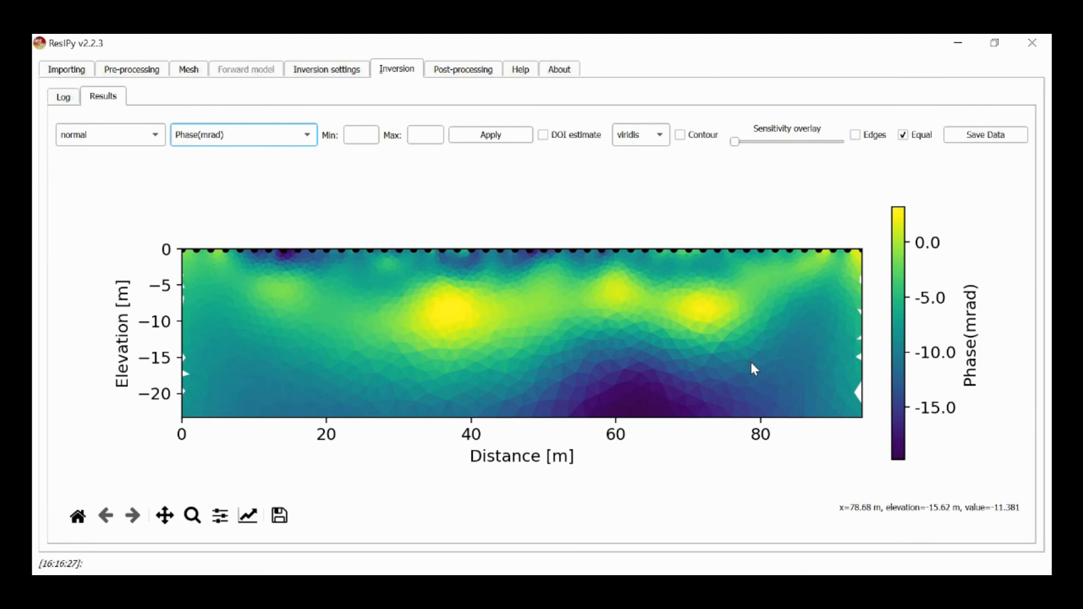
mouse_move(751, 366)
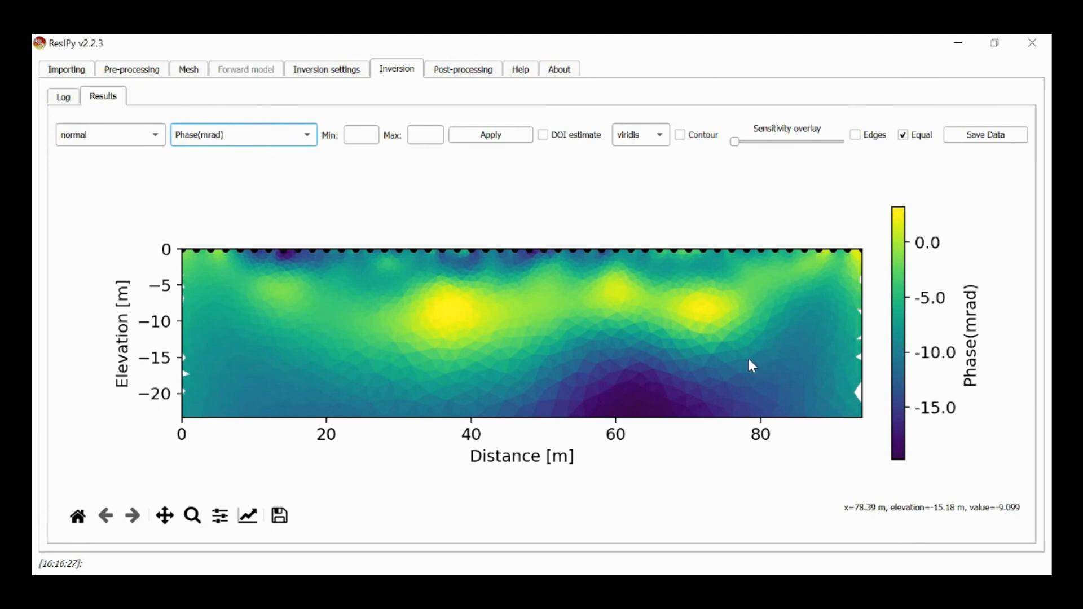
mouse_move(744, 365)
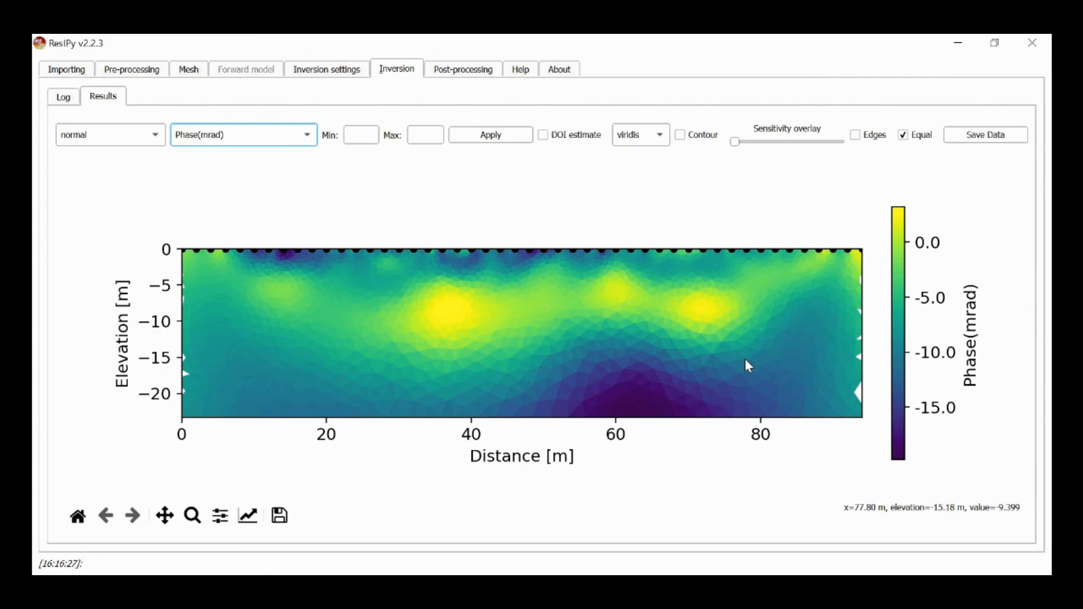